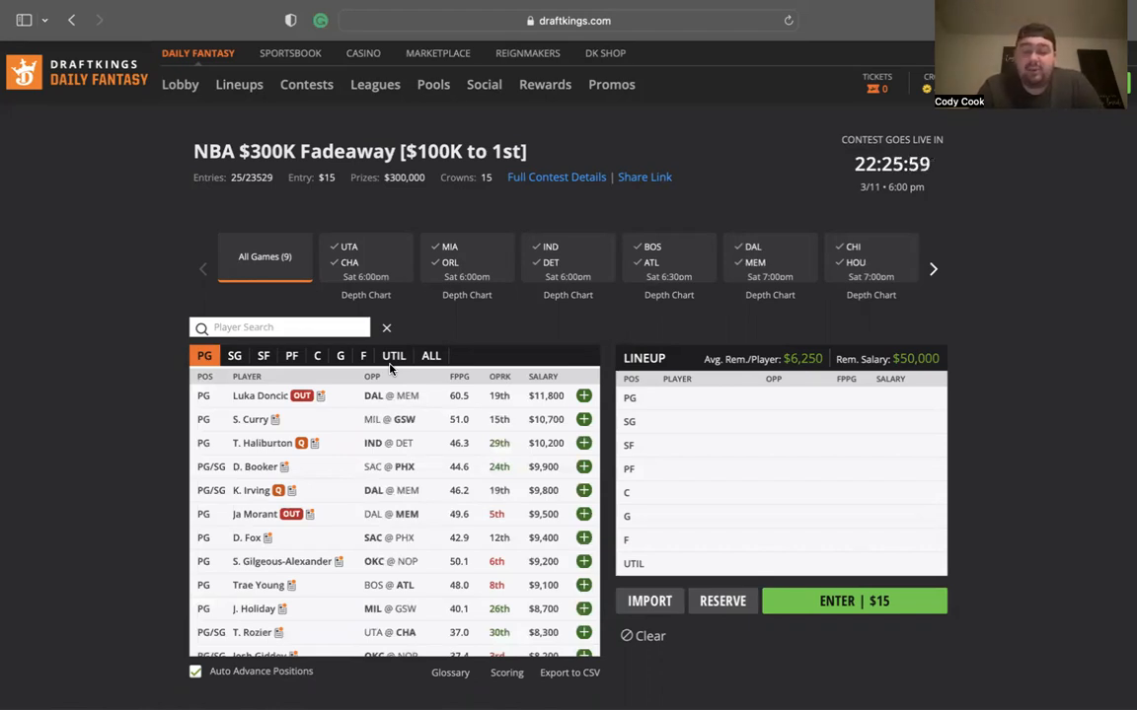
pyautogui.moveTo(310, 277)
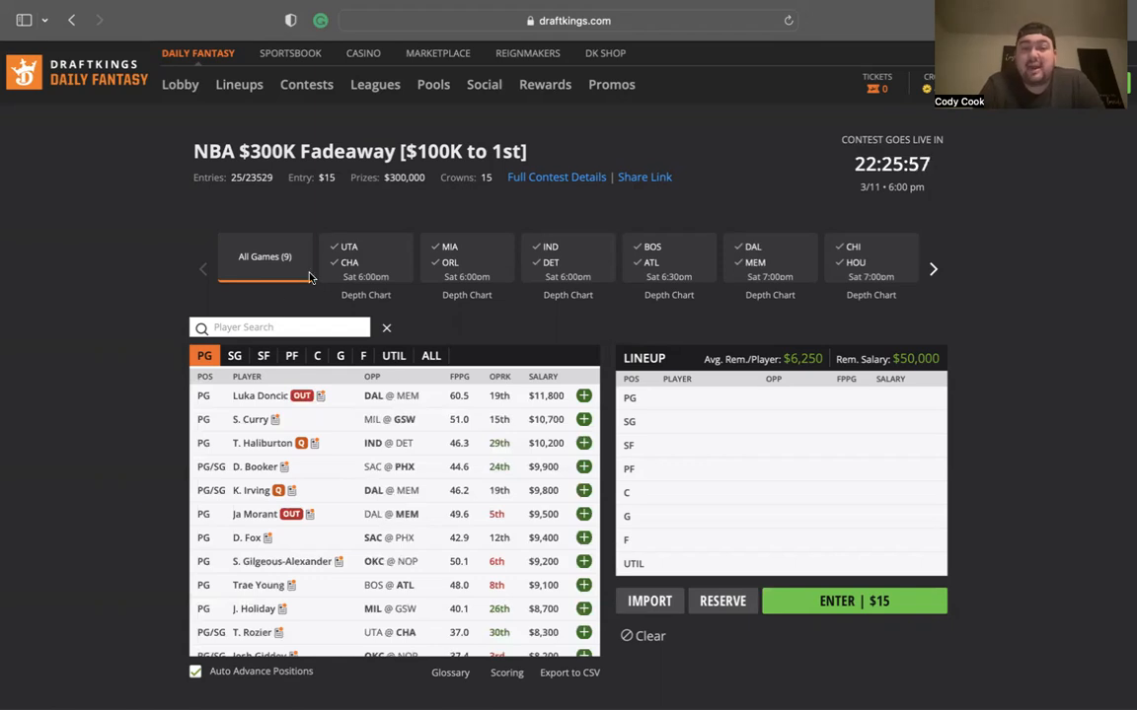
# Show players of every position from only the Utah at Charlotte game, closing Jordan Clarkson's card.
pyautogui.click(393, 355)
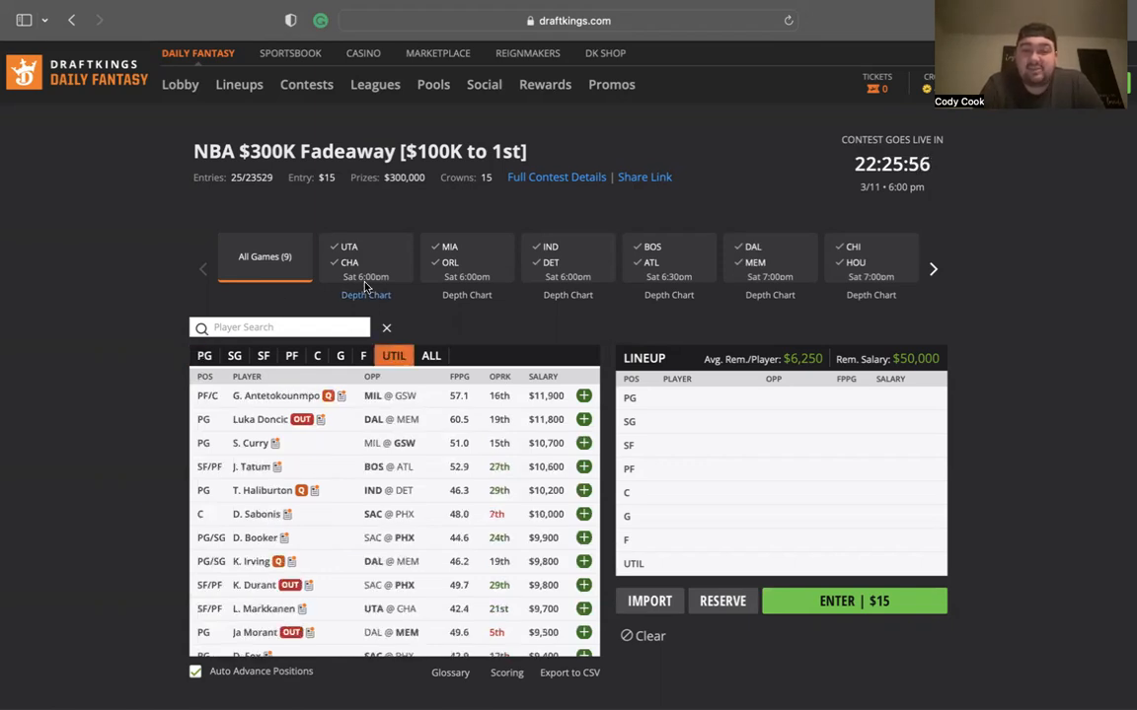
pyautogui.click(366, 261)
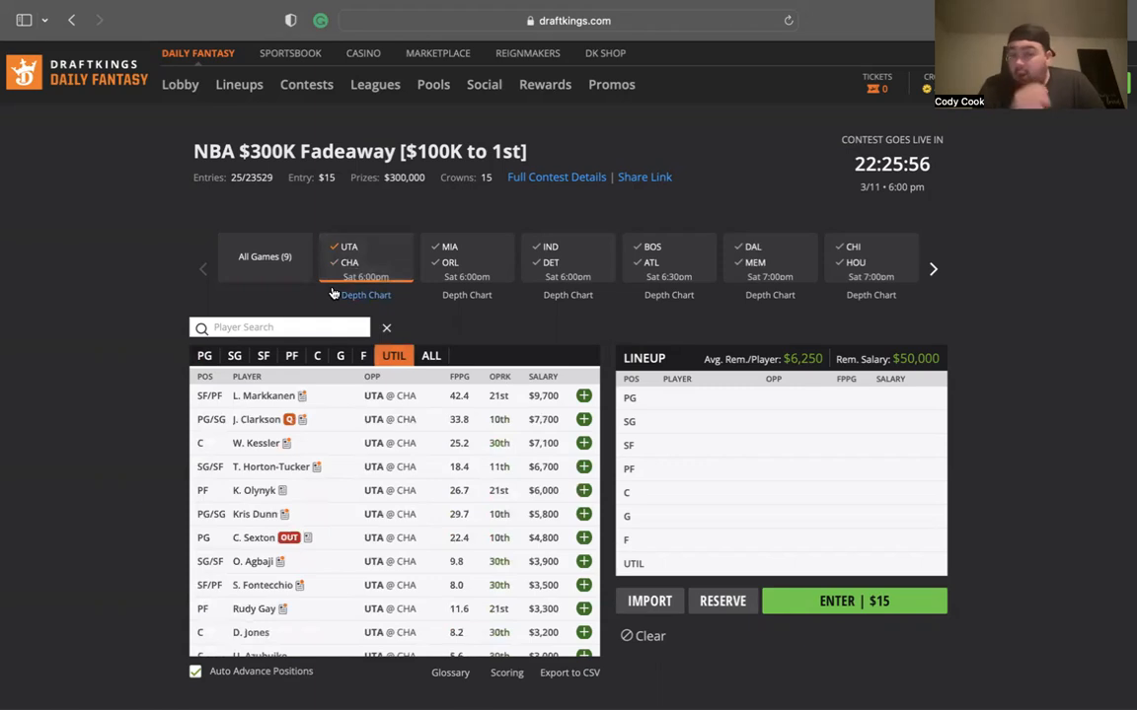
pyautogui.moveTo(260, 429)
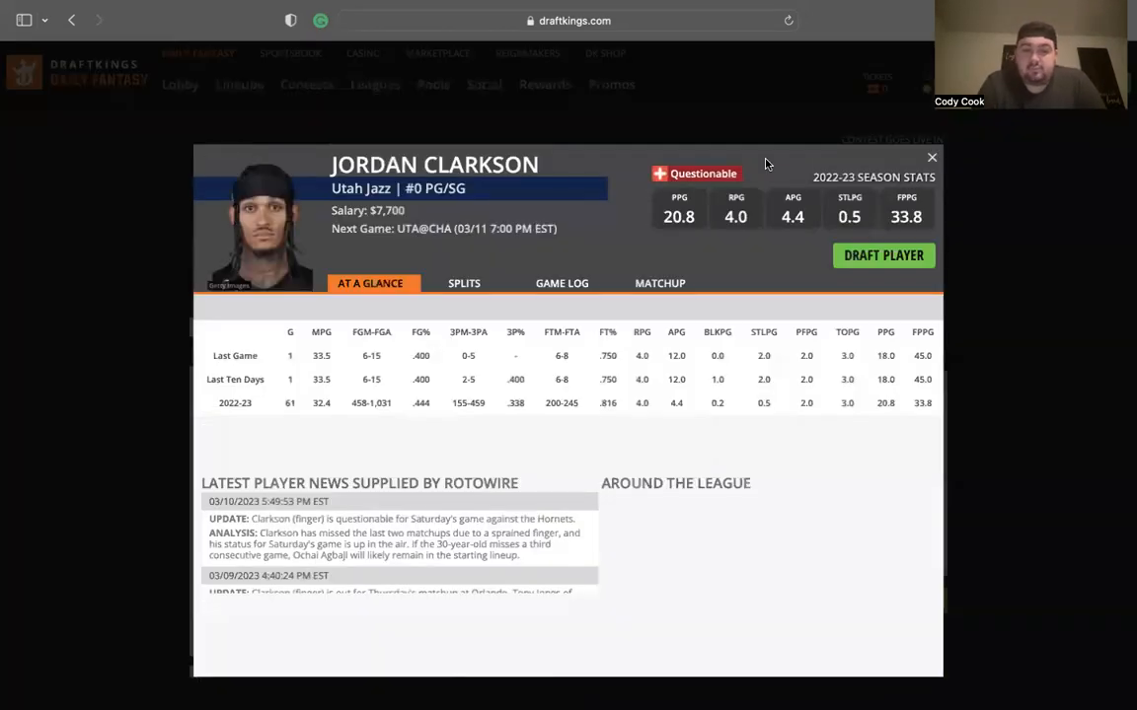
pyautogui.click(931, 157)
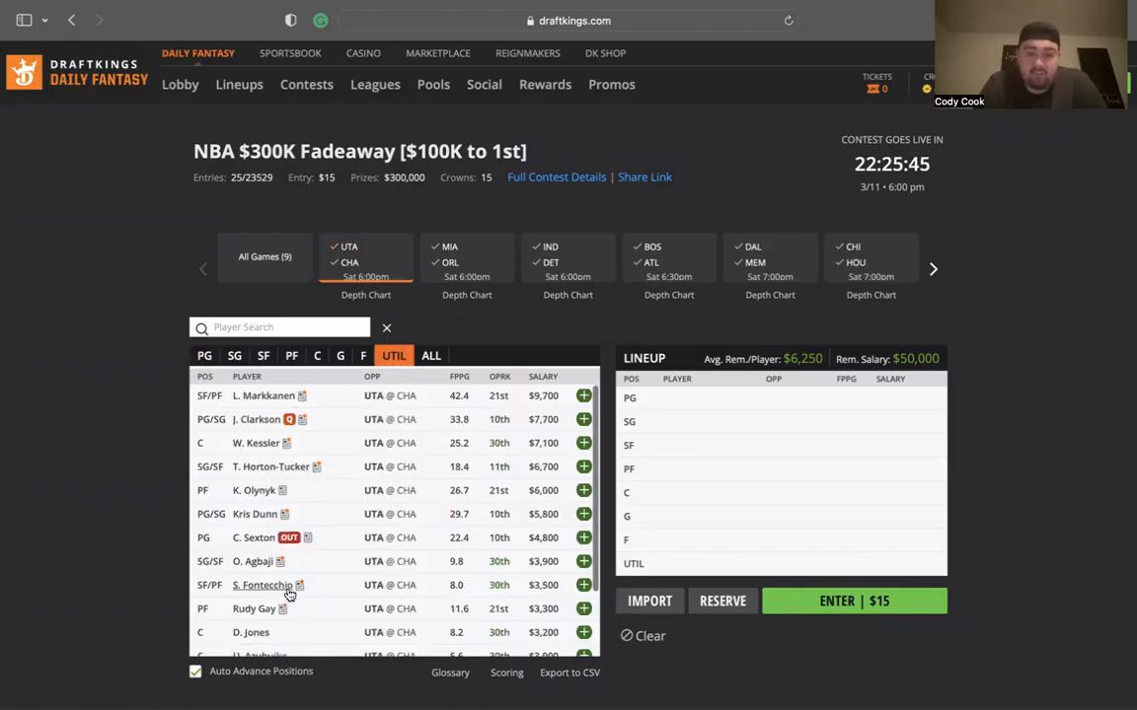
# Review Kris Dunn's player card and his recent game log.
pyautogui.scroll(-3)
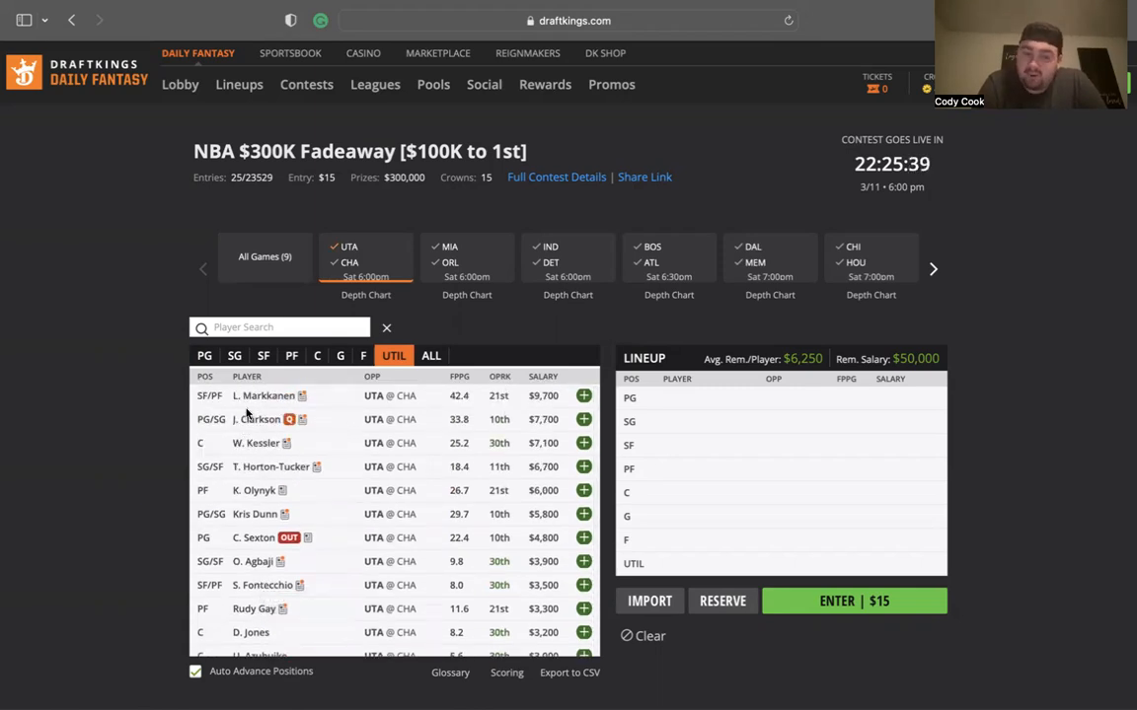
pyautogui.click(254, 514)
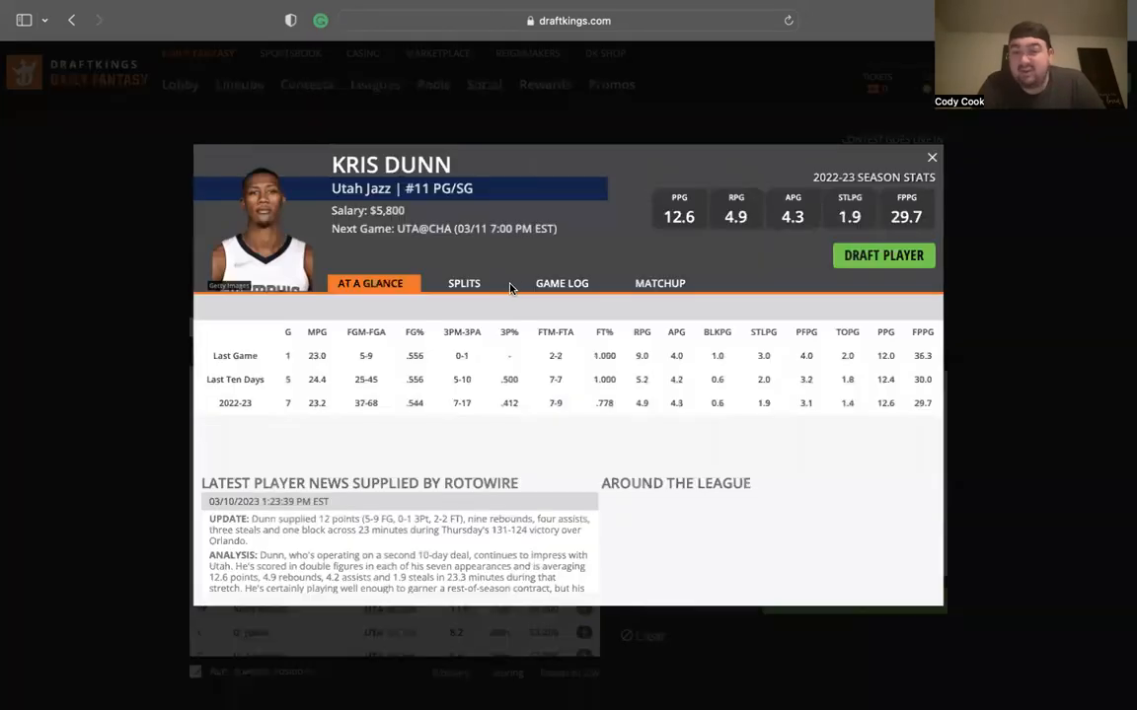
pyautogui.click(565, 284)
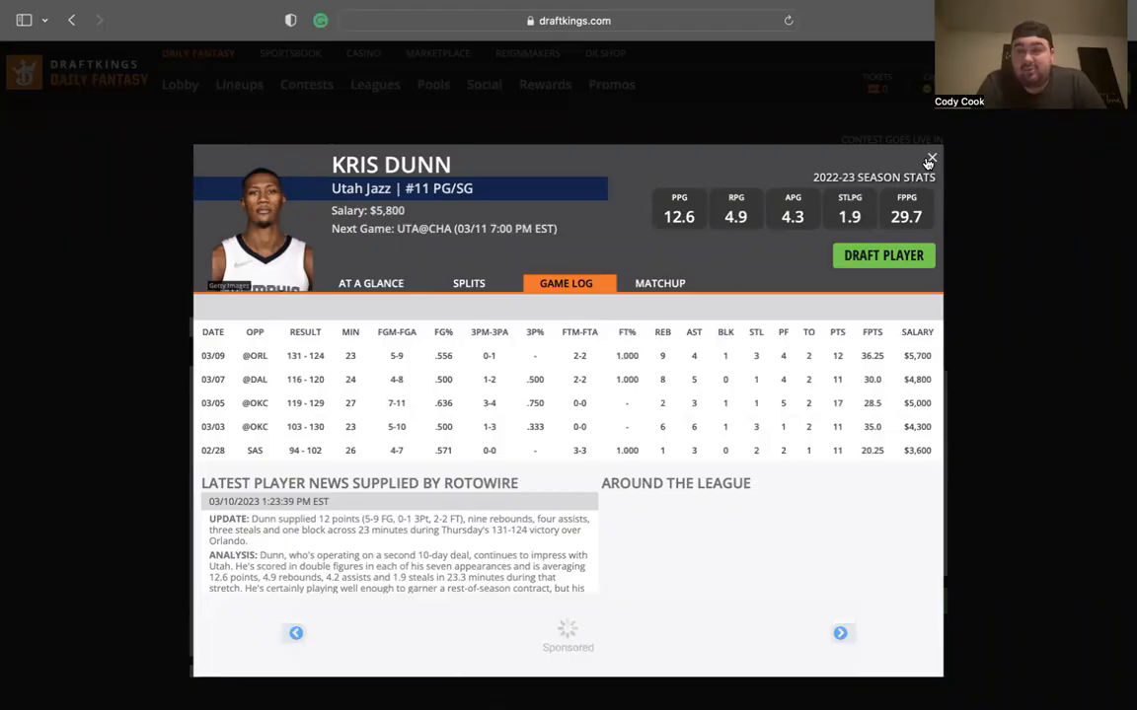
pyautogui.click(928, 160)
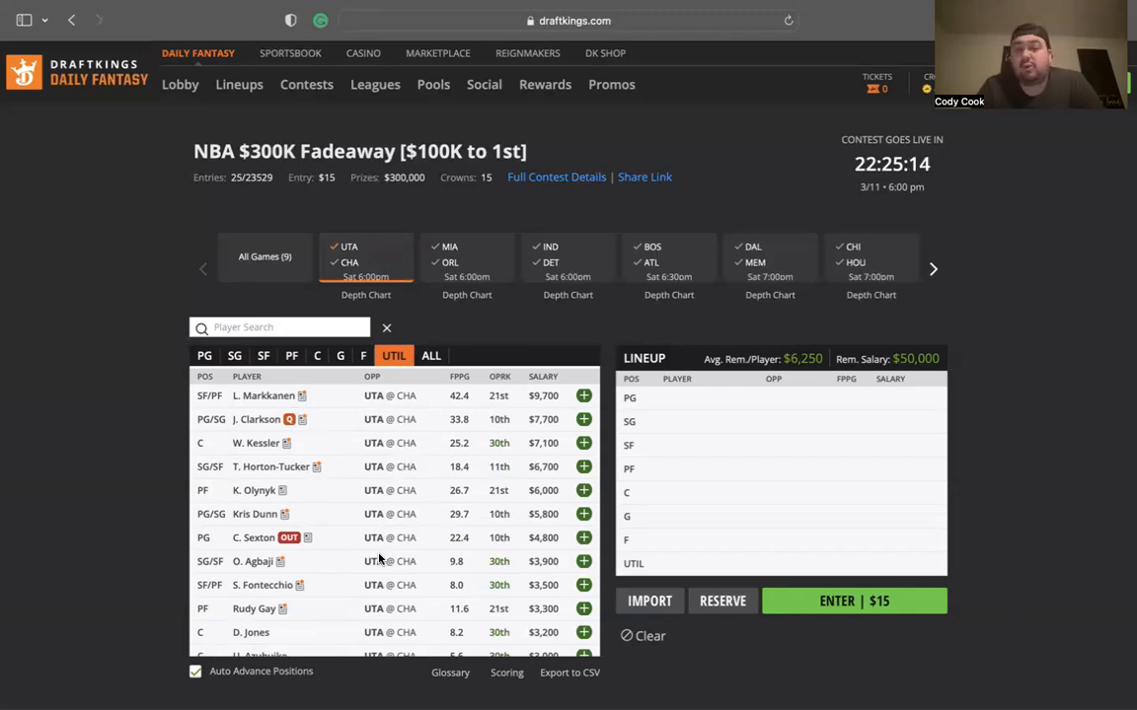
# Review Mark Williams's player card, then deselect the UTA @ CHA game to show all nine games.
pyautogui.click(350, 262)
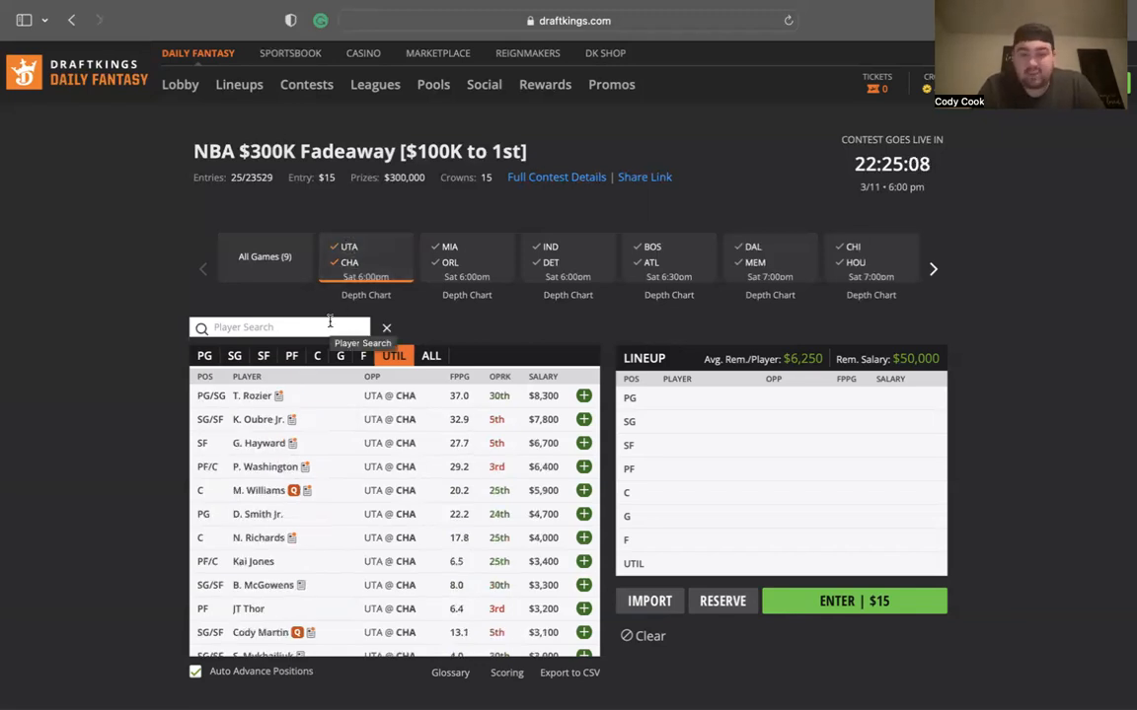
pyautogui.click(257, 491)
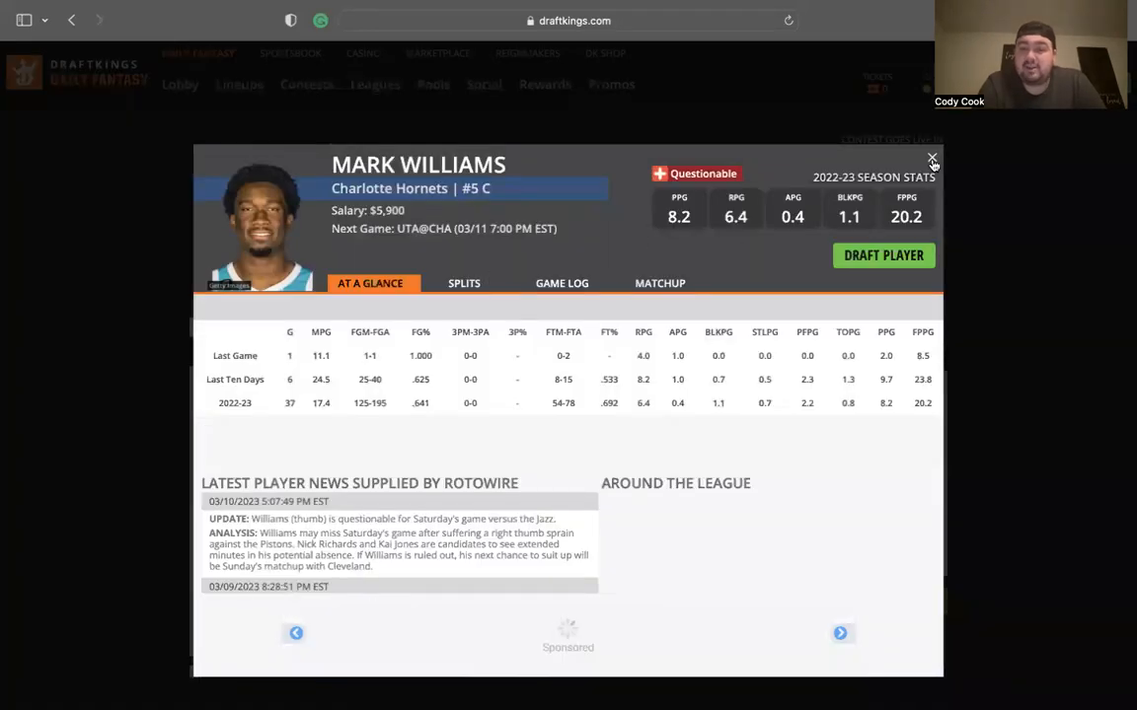
pyautogui.click(930, 159)
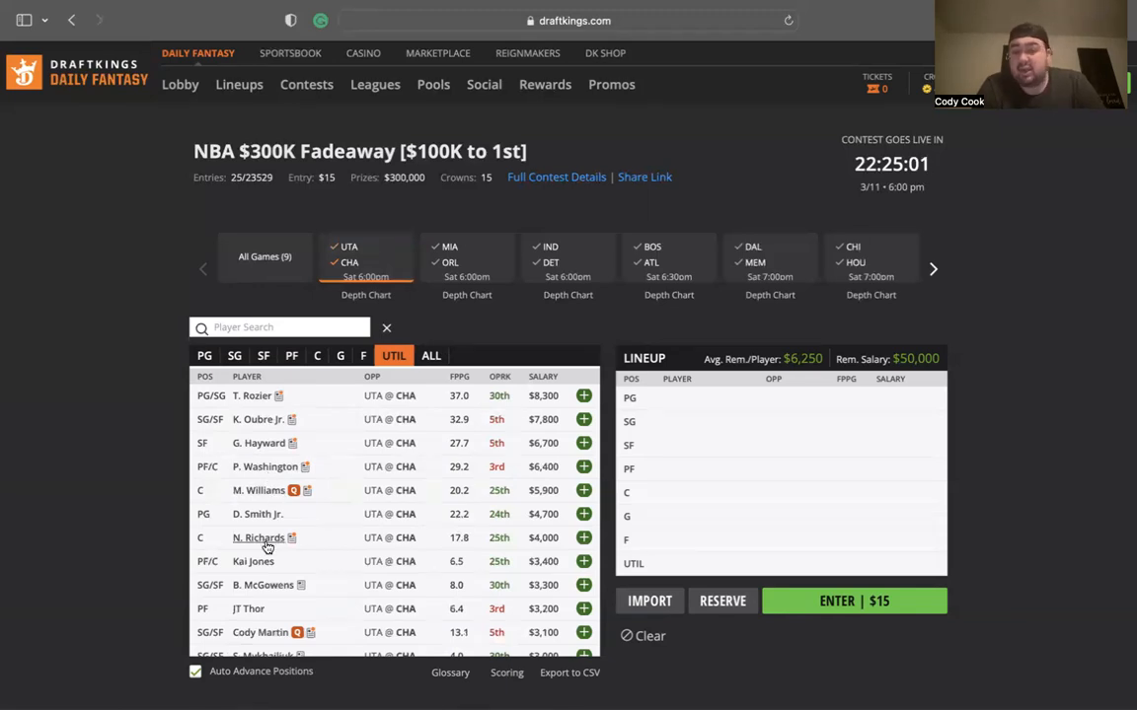
pyautogui.moveTo(264, 538)
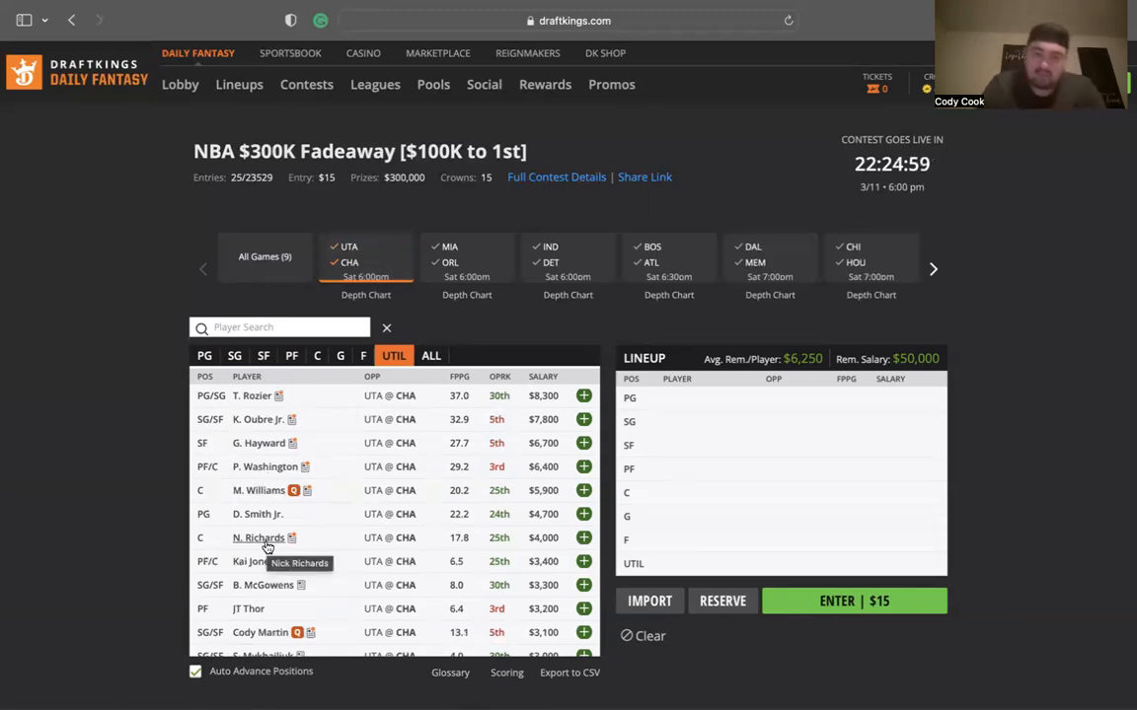
pyautogui.moveTo(357, 255)
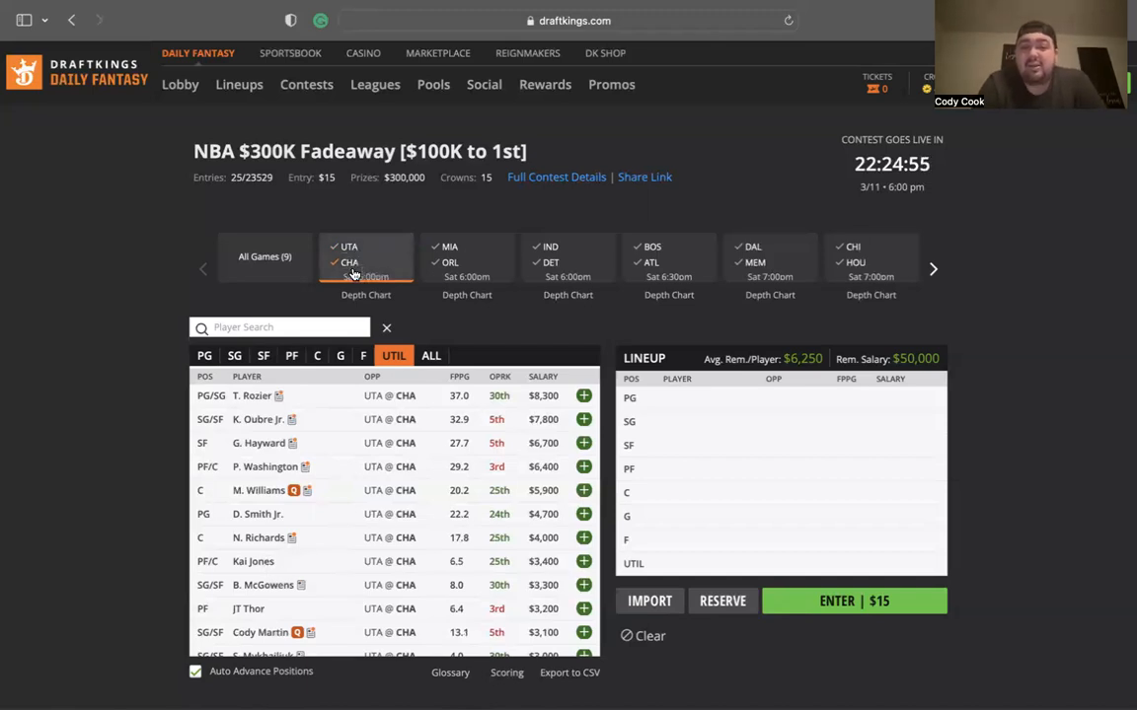
pyautogui.click(264, 257)
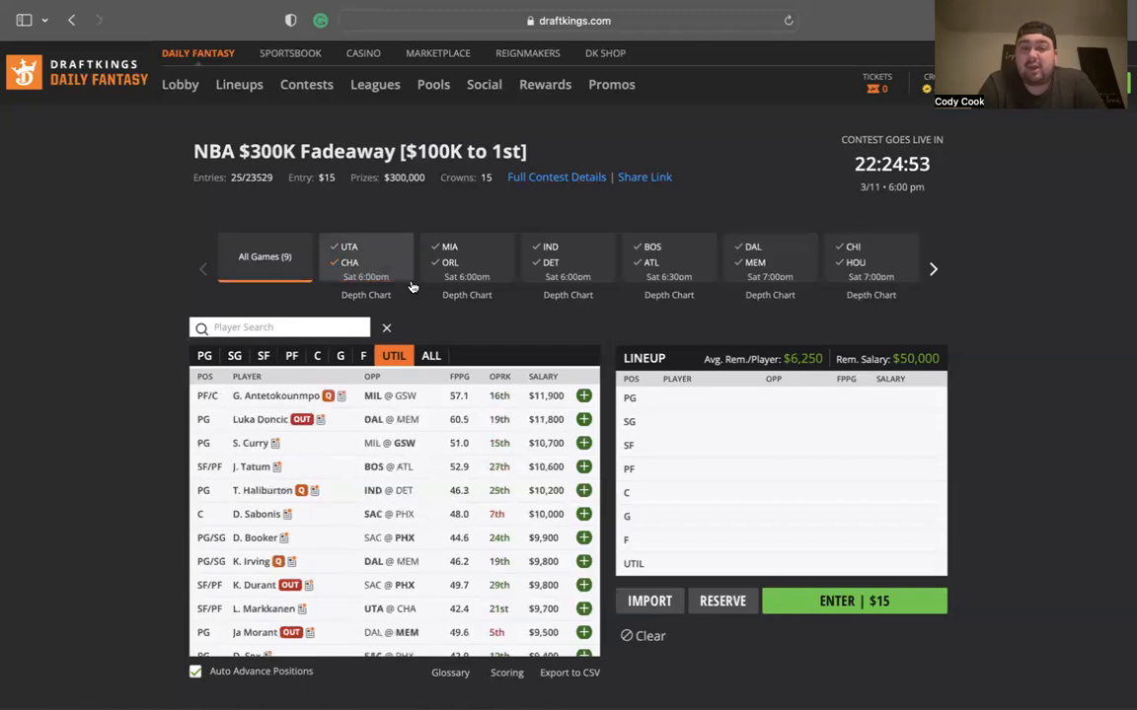
pyautogui.click(467, 261)
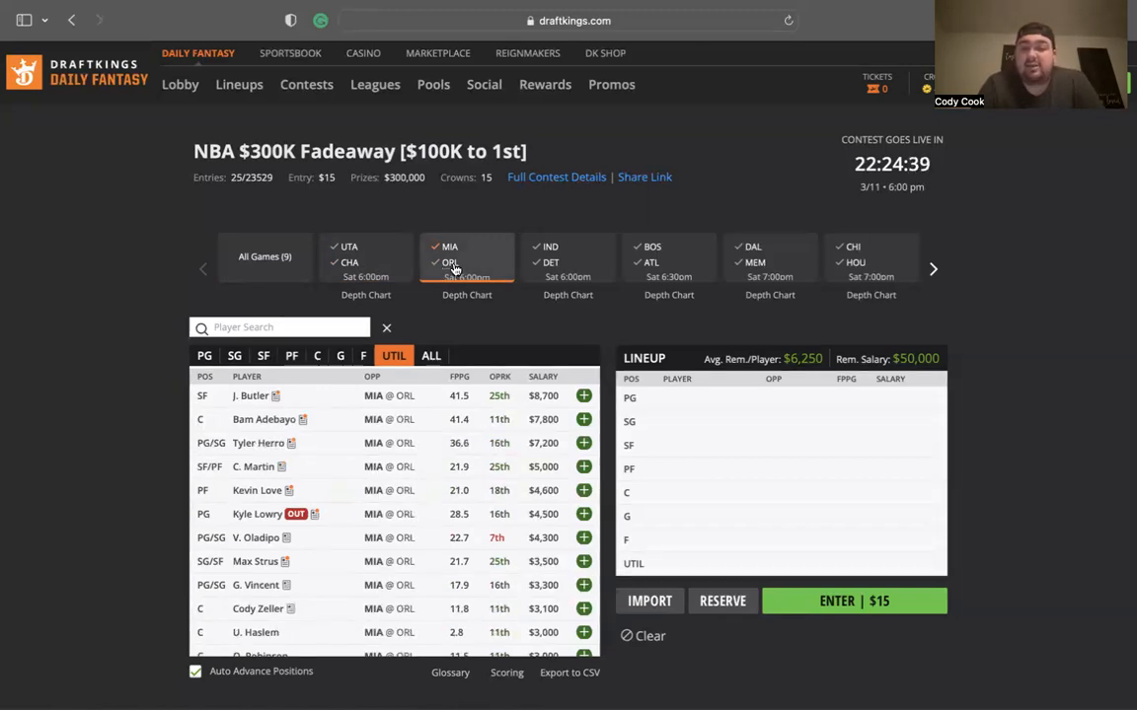
pyautogui.click(436, 262)
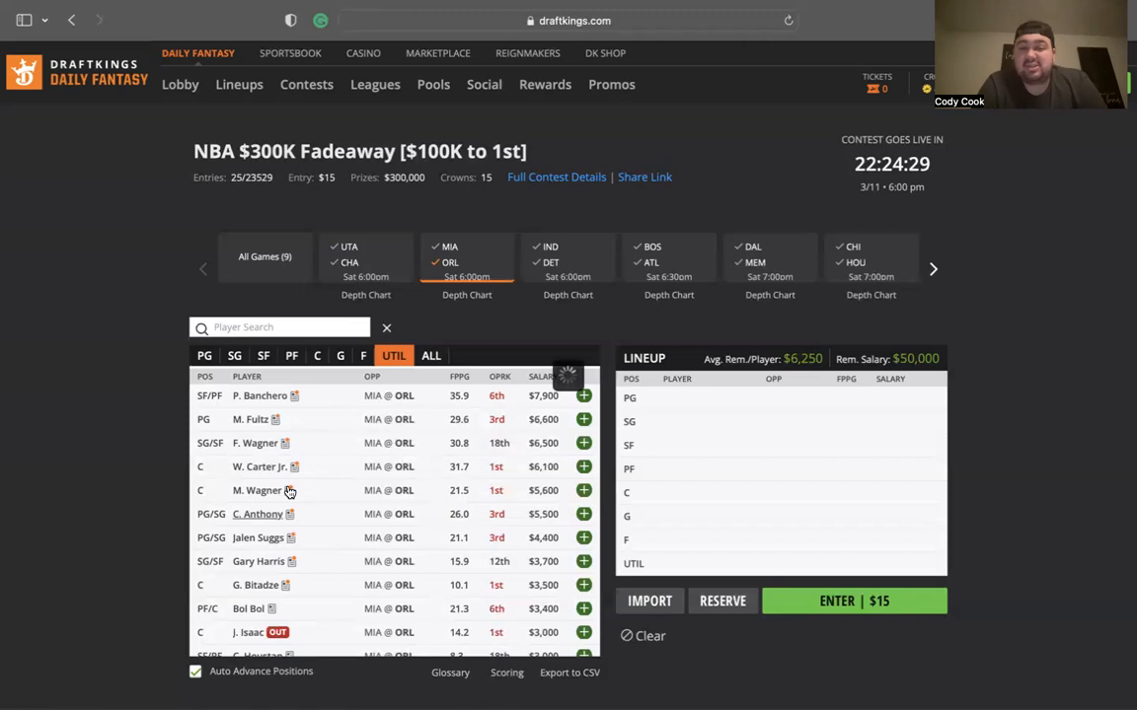
pyautogui.click(256, 514)
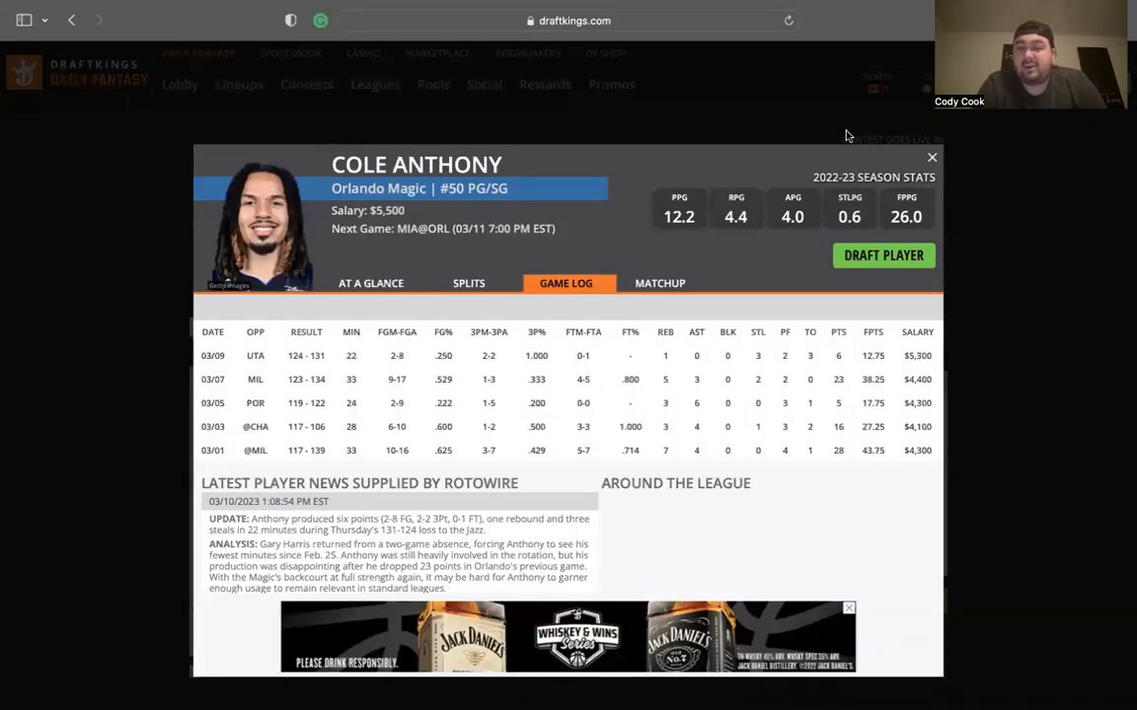
pyautogui.click(930, 157)
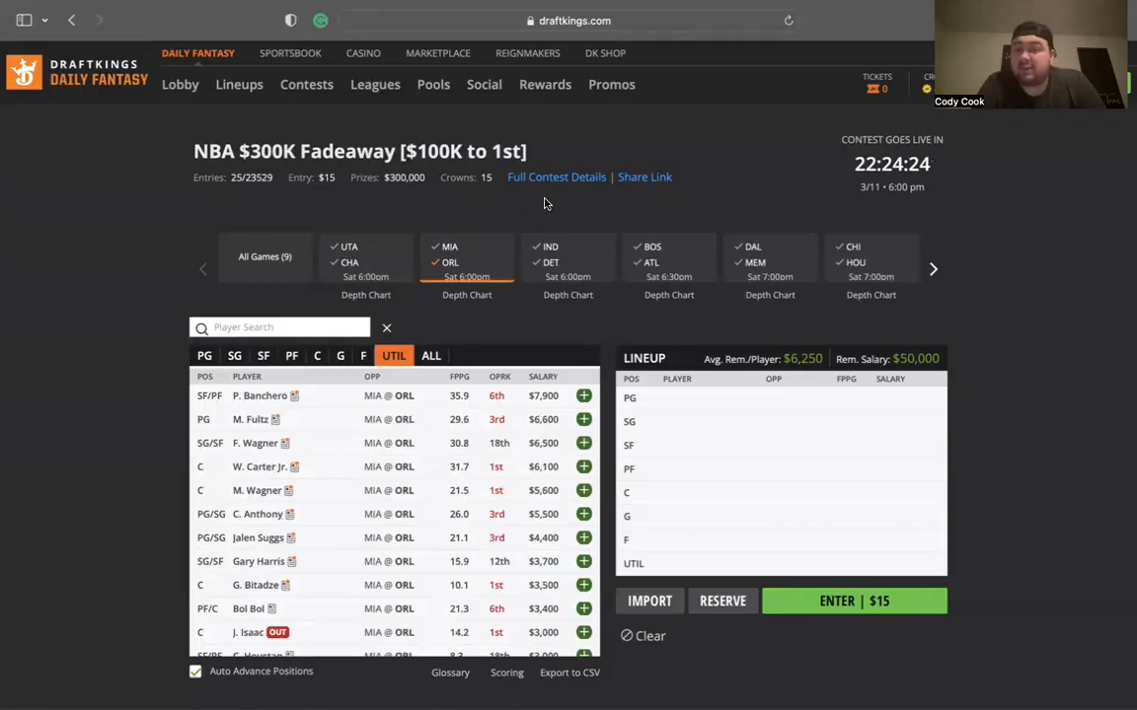
pyautogui.click(264, 256)
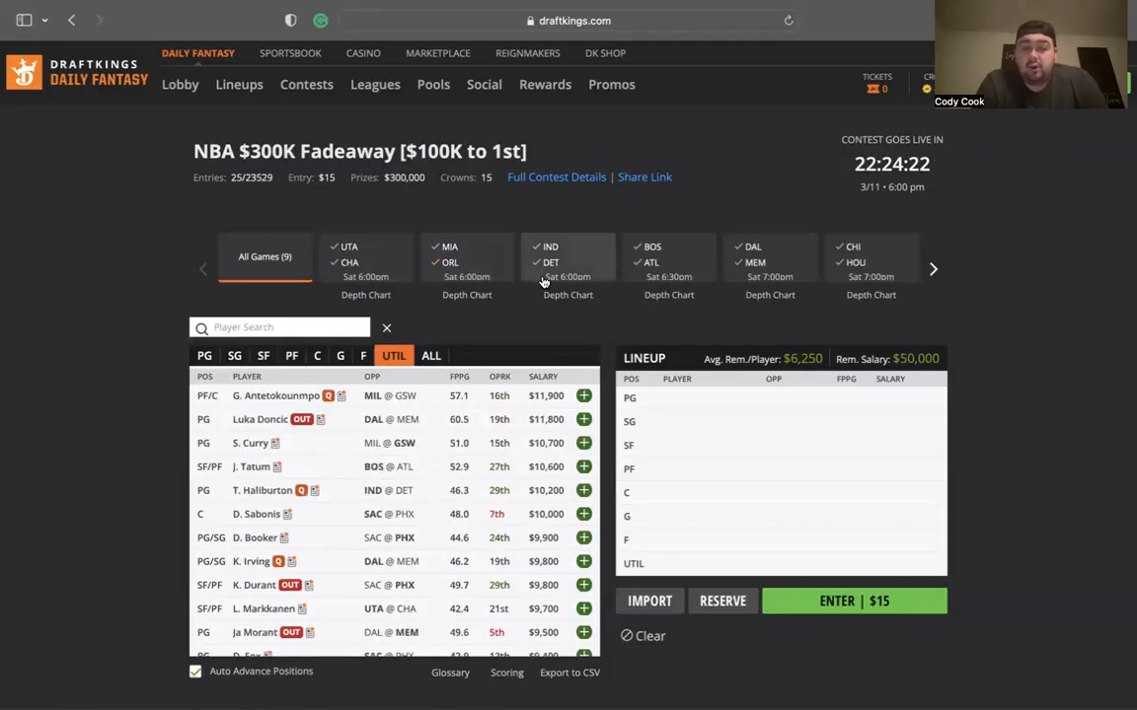
# Narrow the pool to Indiana at Detroit and review Haliburton's and McConnell's player cards.
pyautogui.click(567, 262)
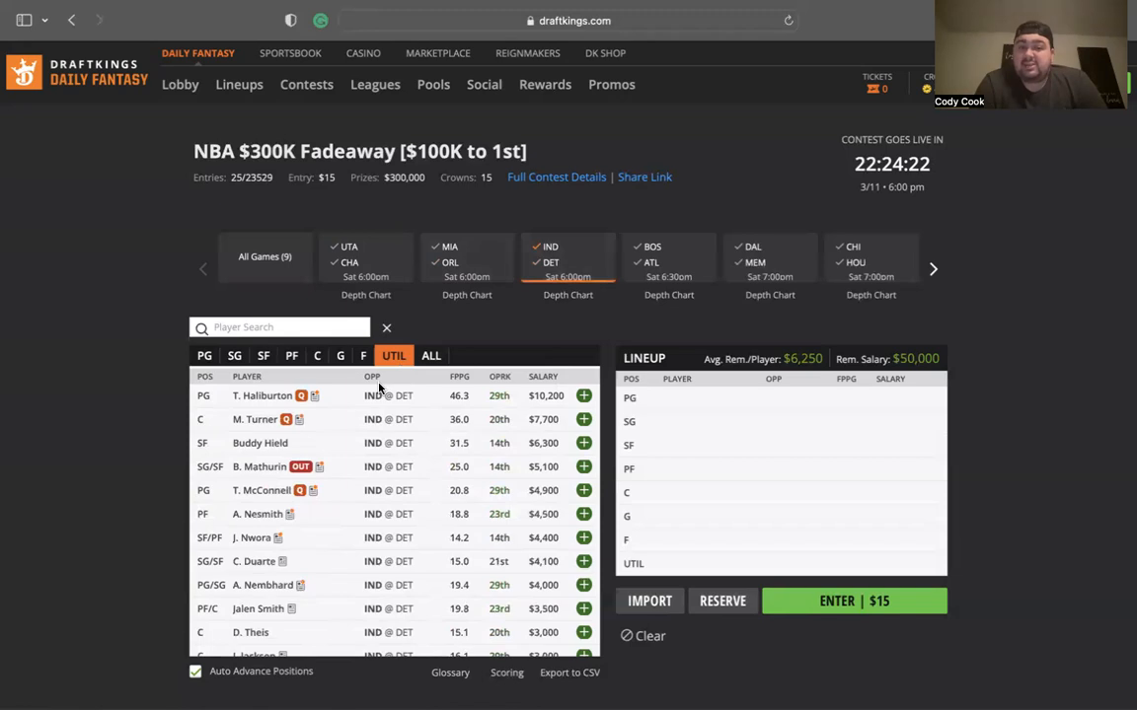
pyautogui.click(262, 395)
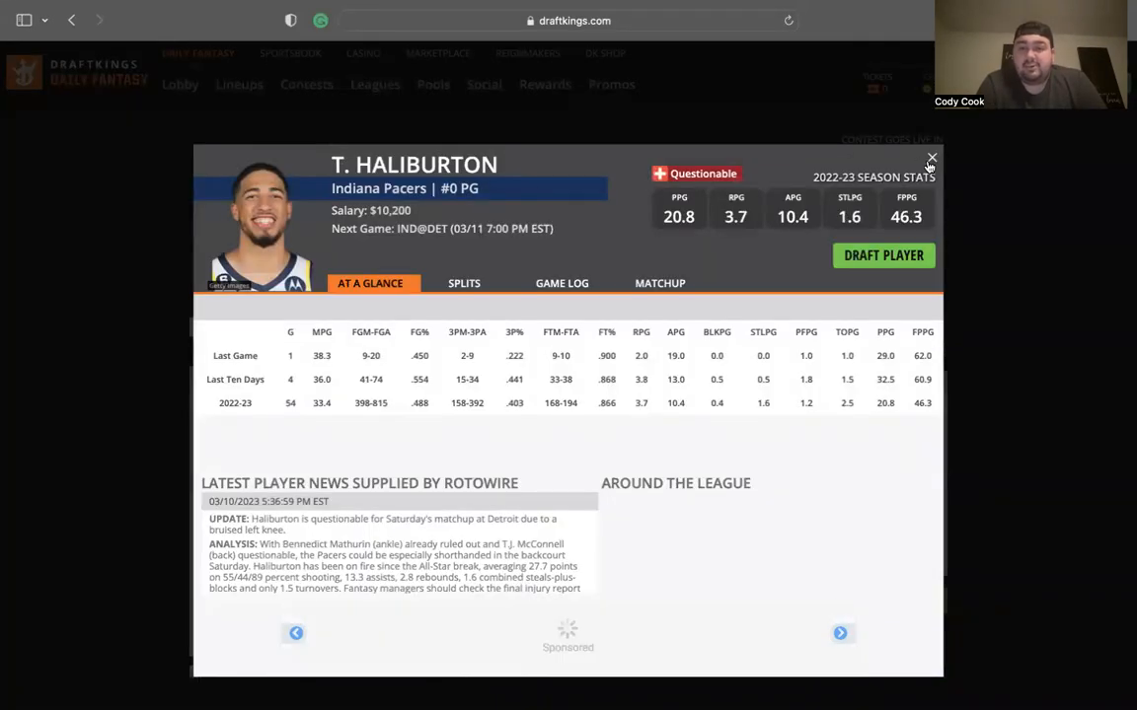
pyautogui.click(930, 158)
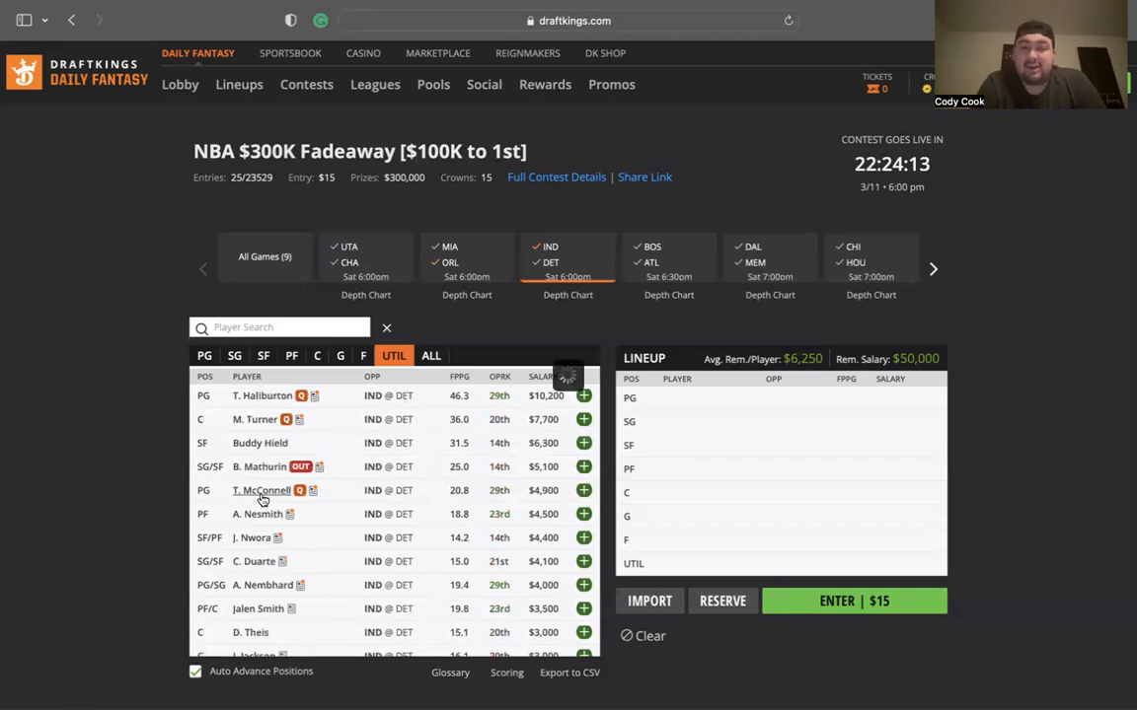
pyautogui.click(263, 490)
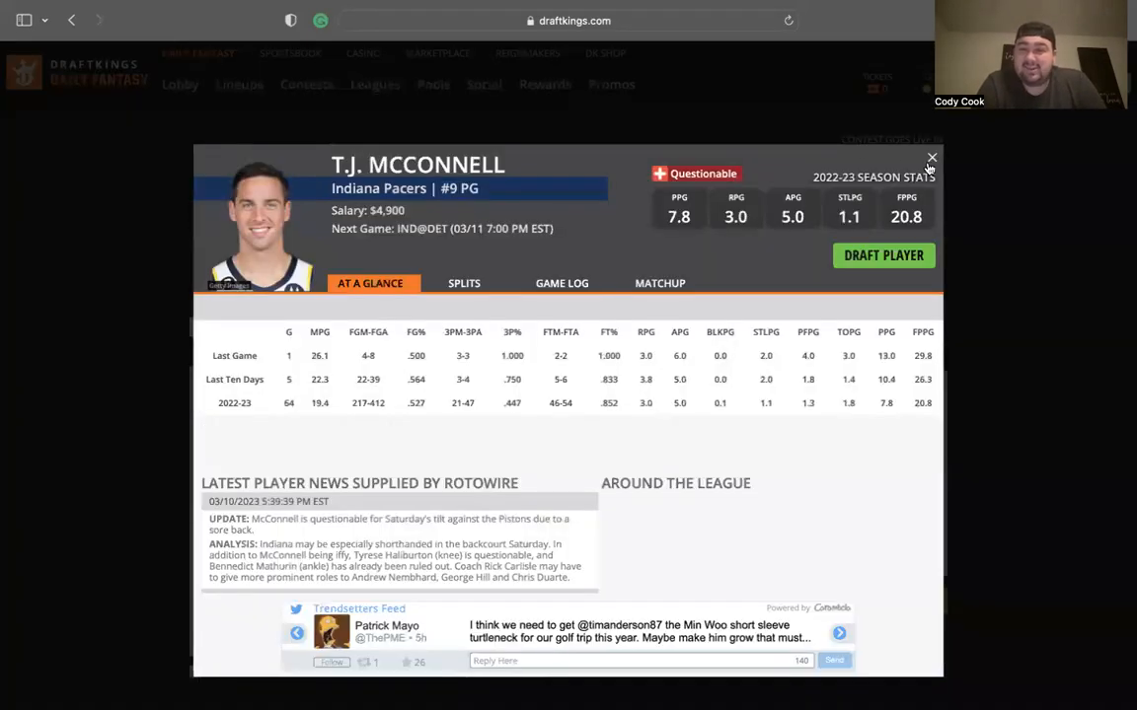
pyautogui.click(931, 158)
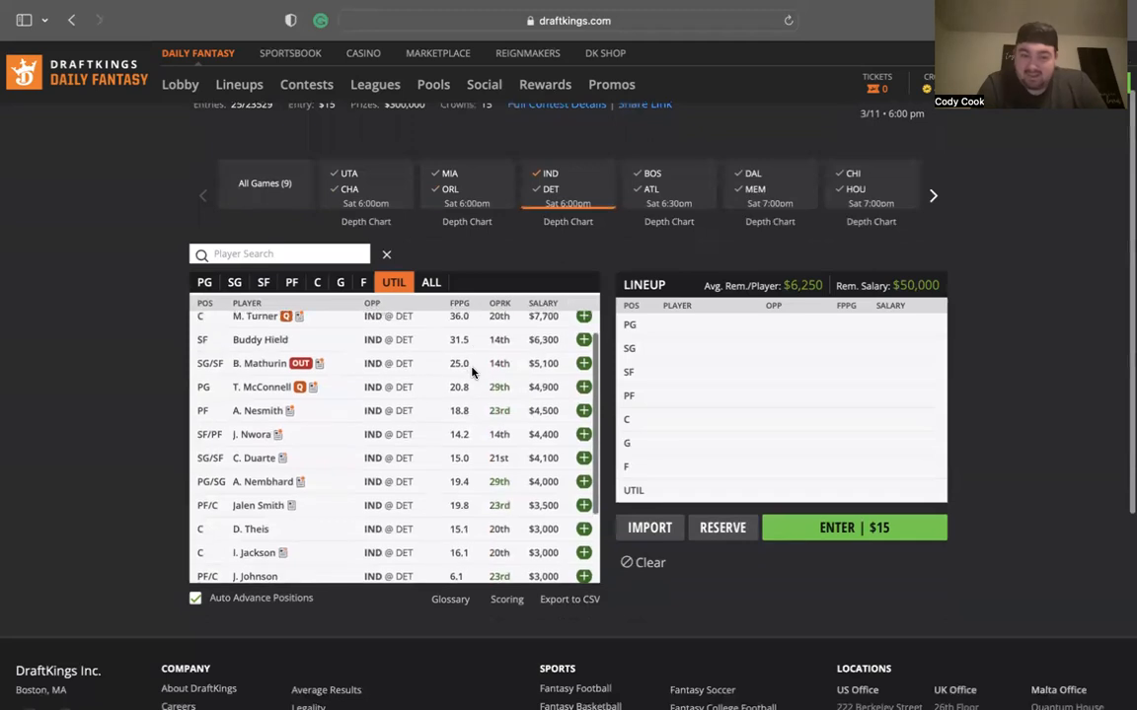
# Review Trevelin Queen's player card and recent game-by-game stats.
pyautogui.scroll(-3)
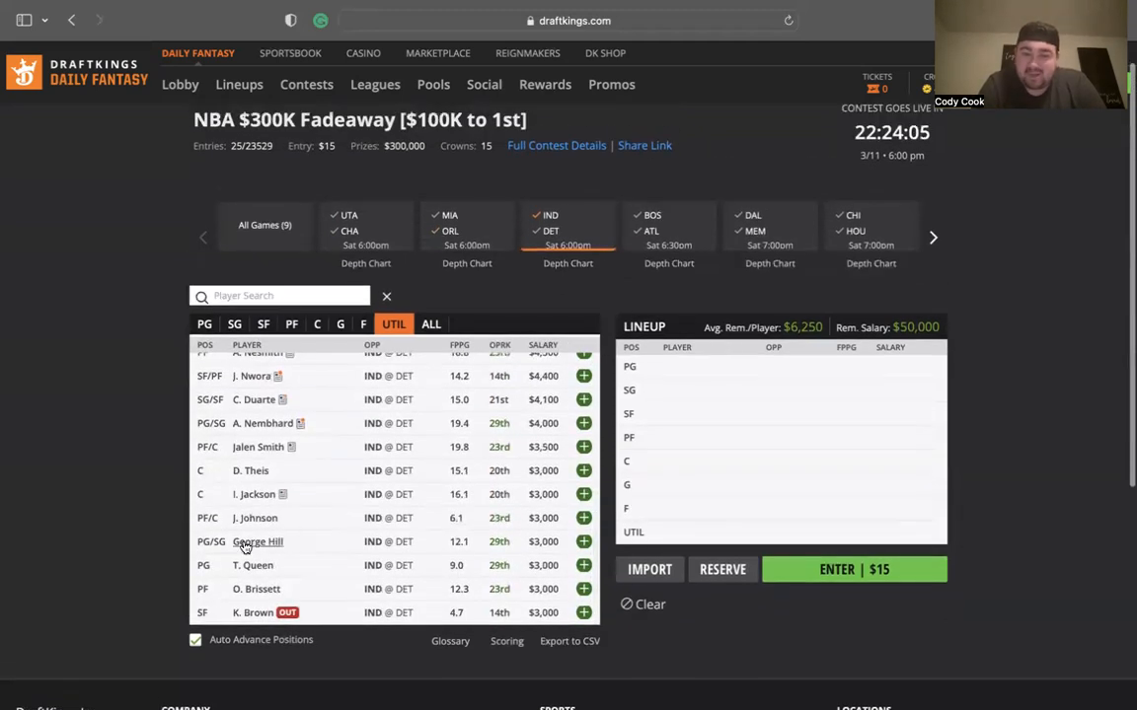
pyautogui.scroll(3)
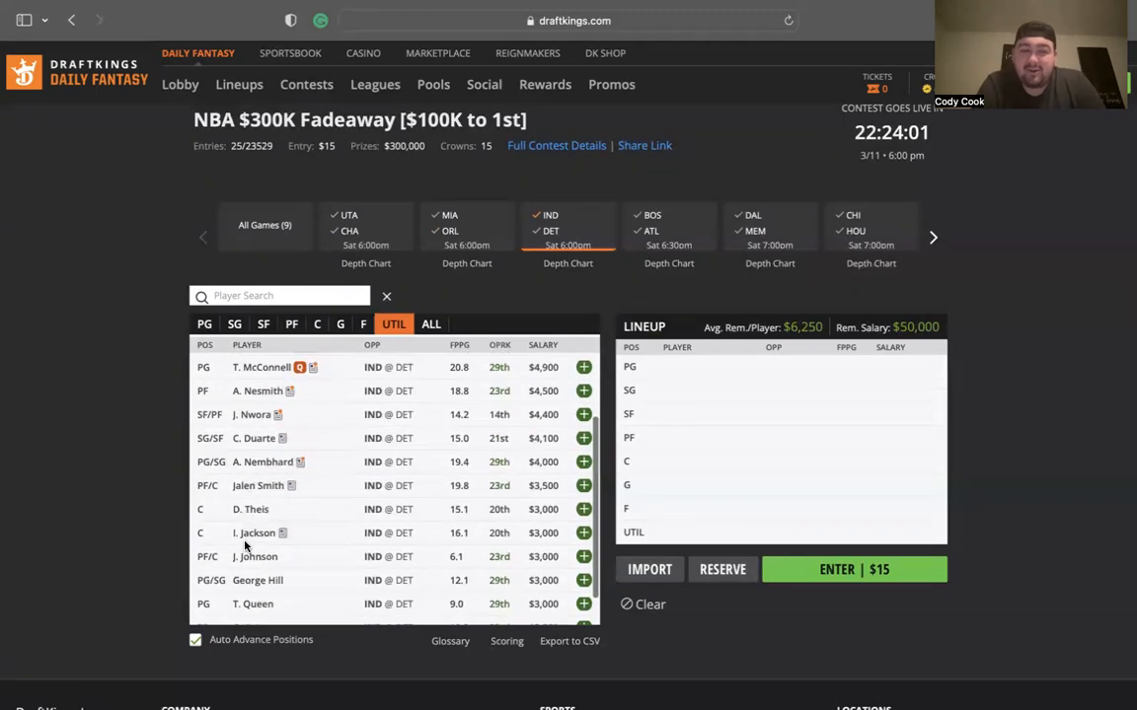
pyautogui.scroll(-3)
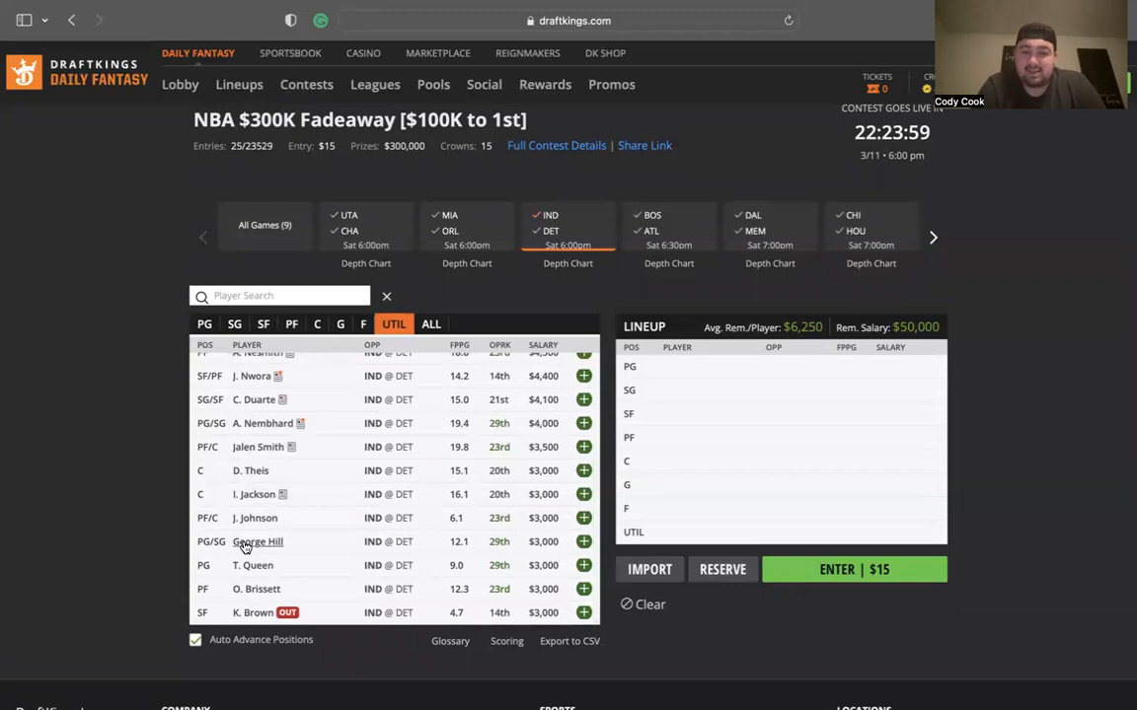
pyautogui.moveTo(253, 565)
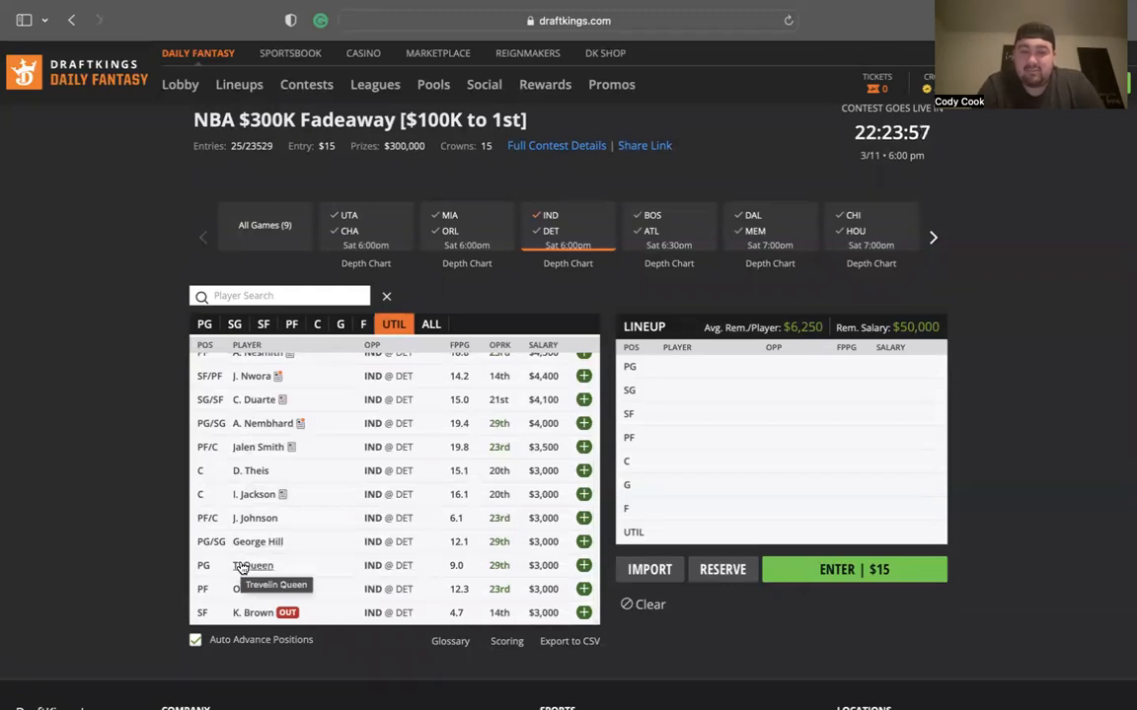
pyautogui.click(252, 565)
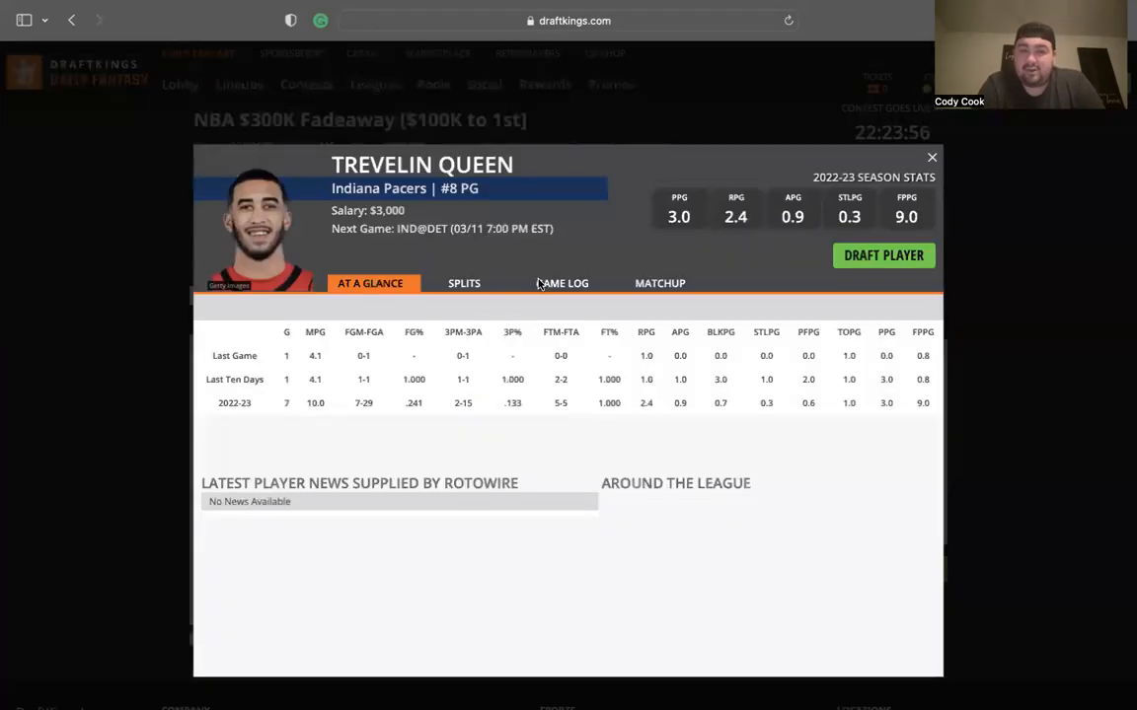
pyautogui.click(566, 284)
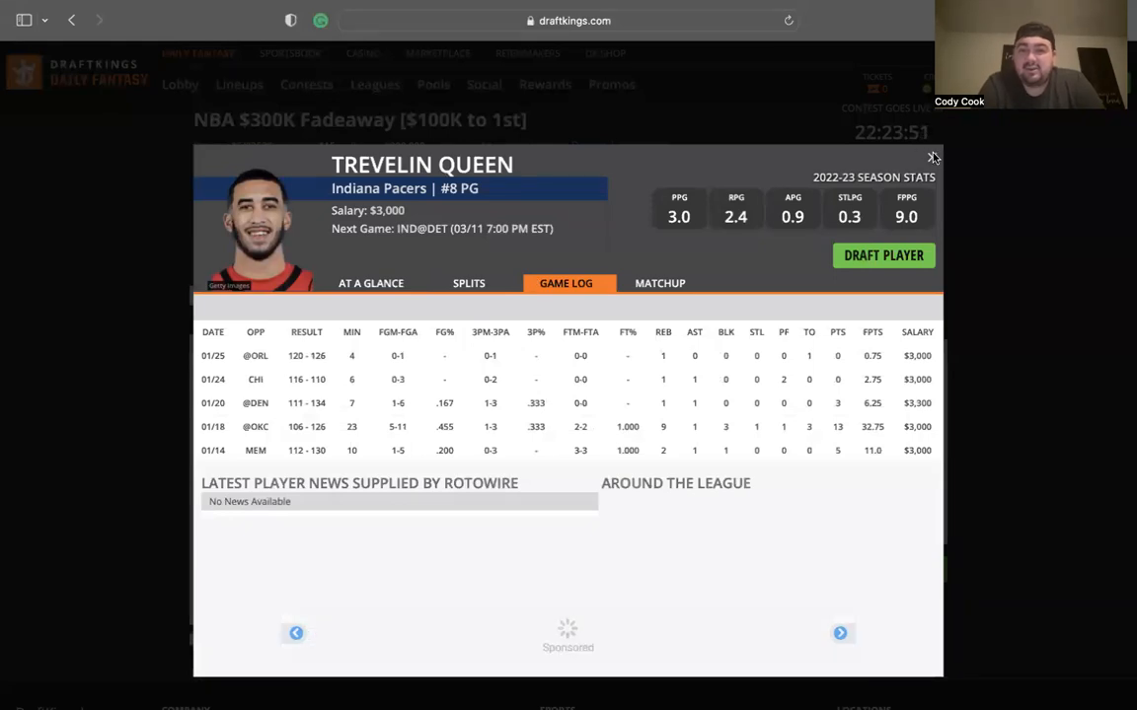
pyautogui.click(932, 158)
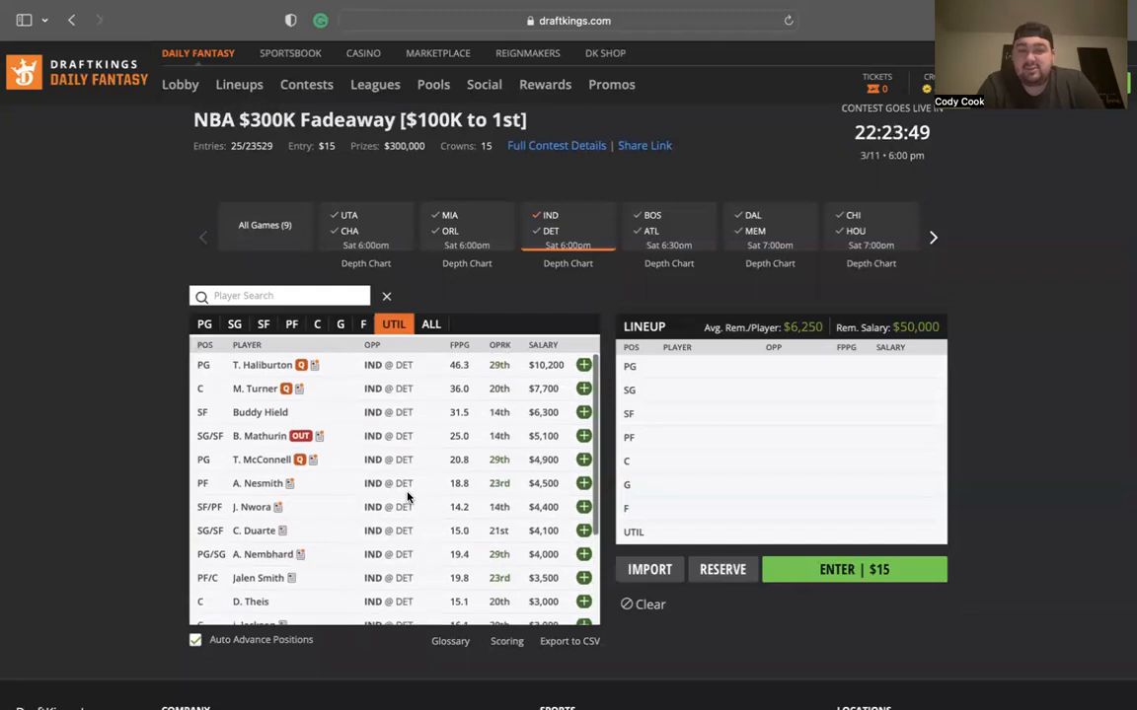
pyautogui.moveTo(252, 537)
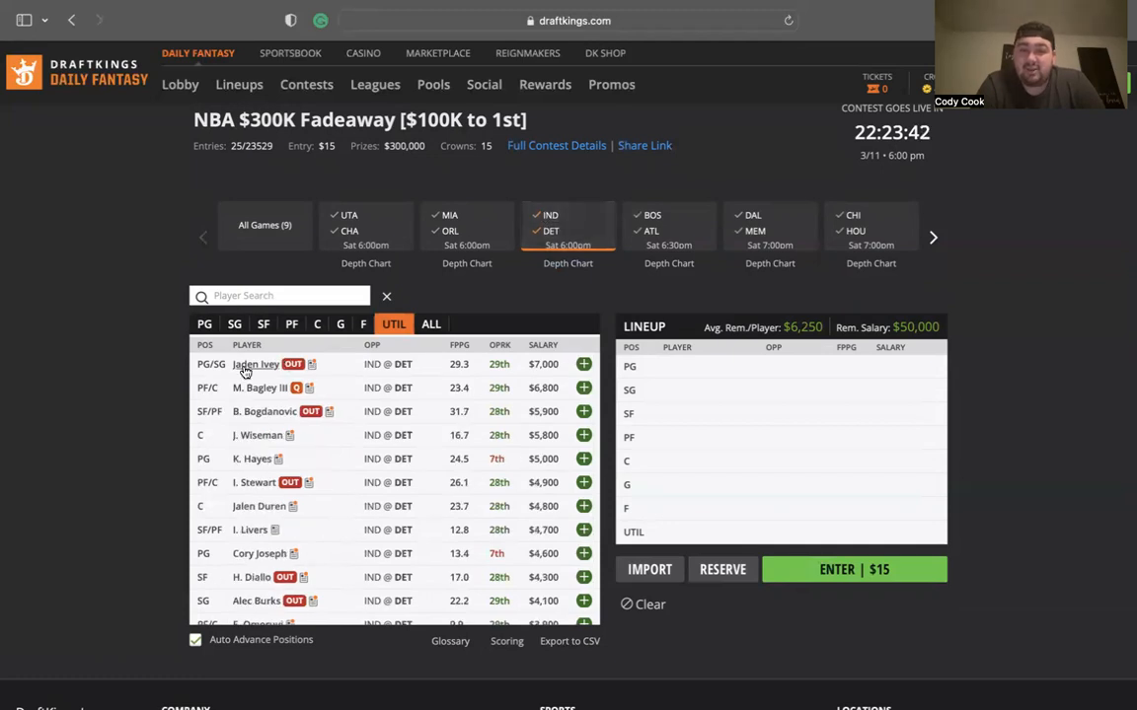
# Review Jaden Ivey's and Alec Burks's player cards.
pyautogui.click(255, 364)
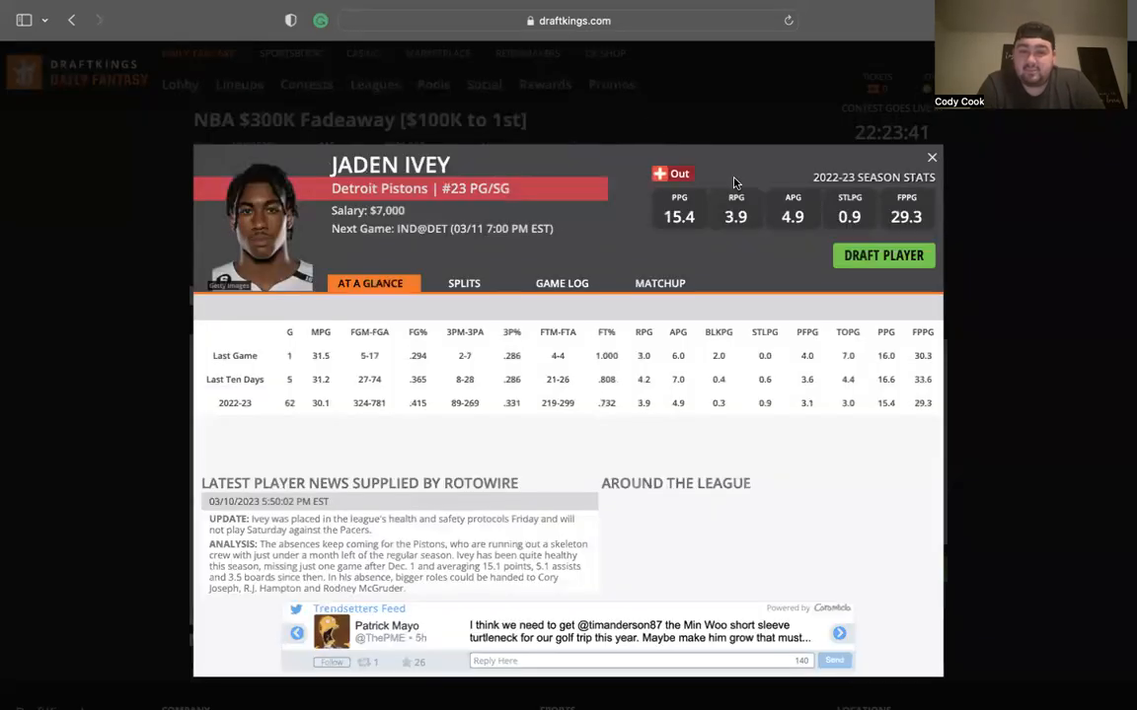
pyautogui.click(931, 156)
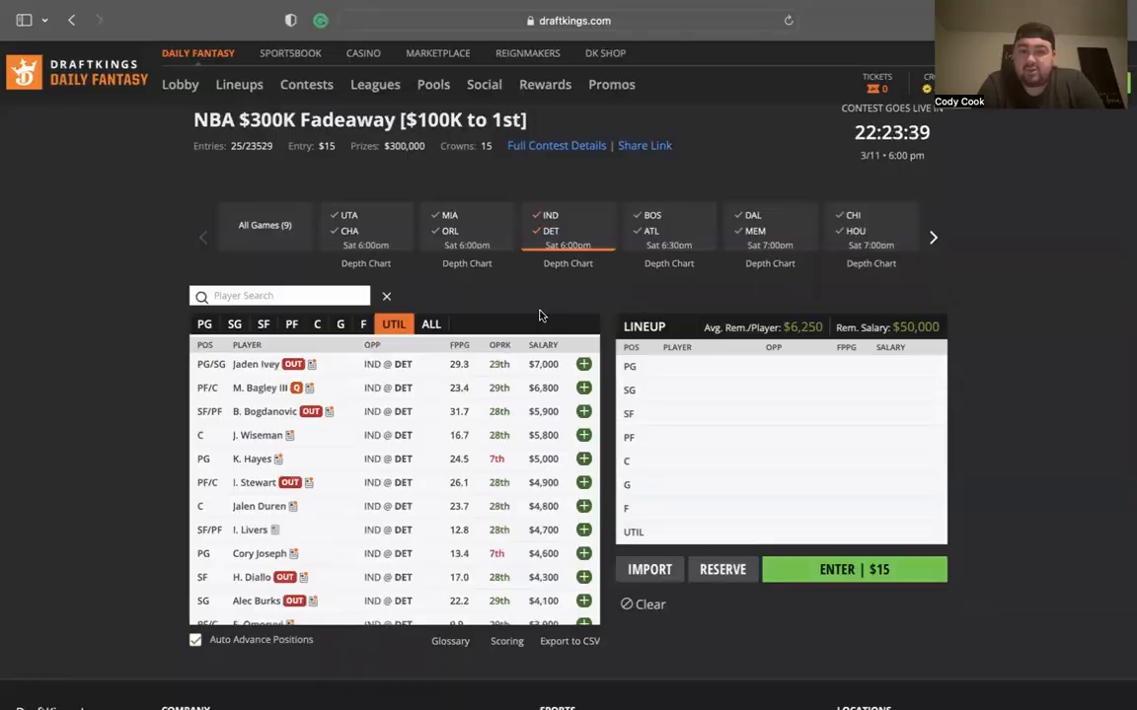
pyautogui.moveTo(257, 498)
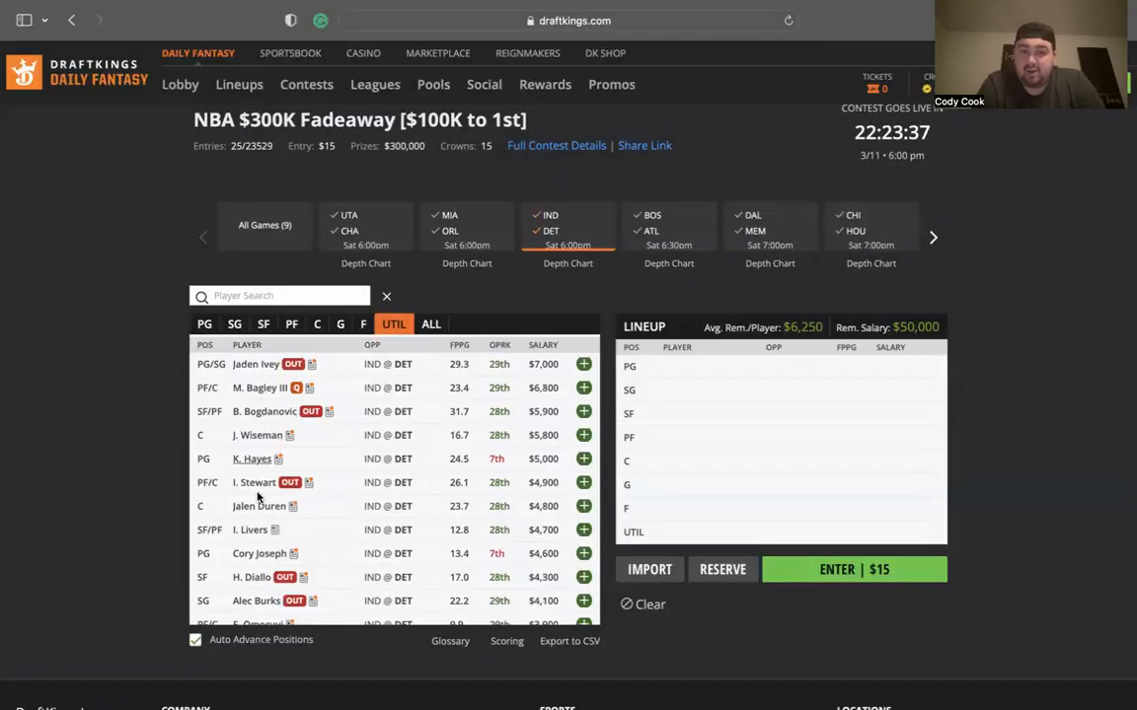
pyautogui.scroll(-3)
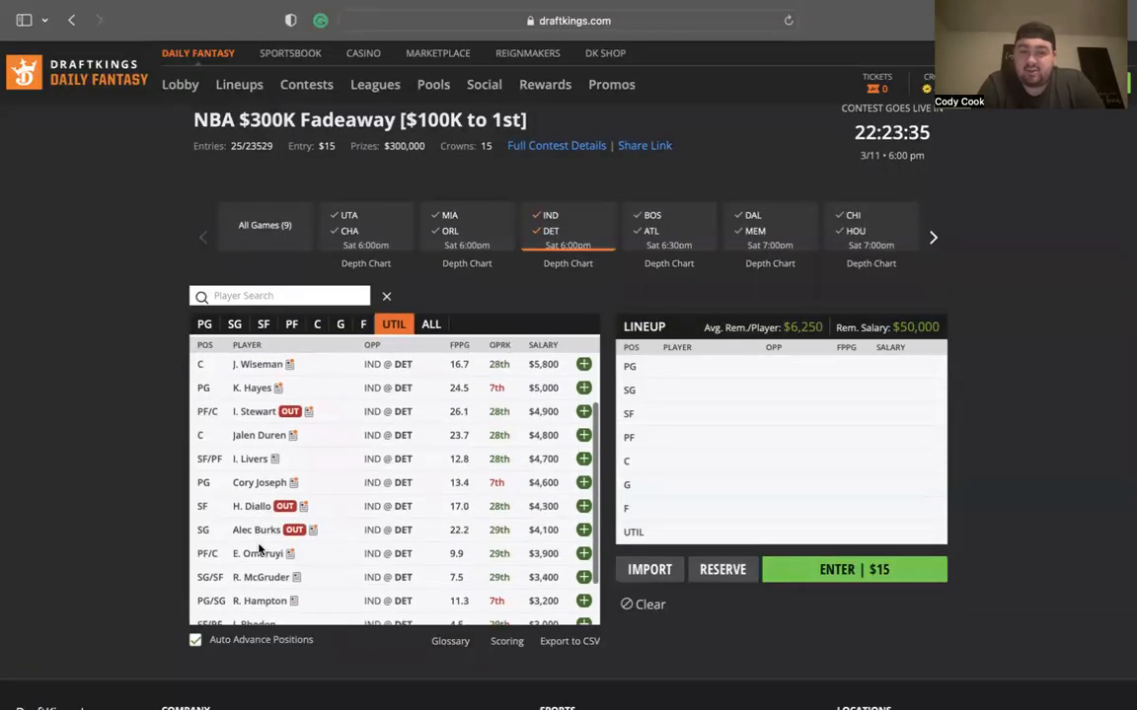
pyautogui.click(256, 530)
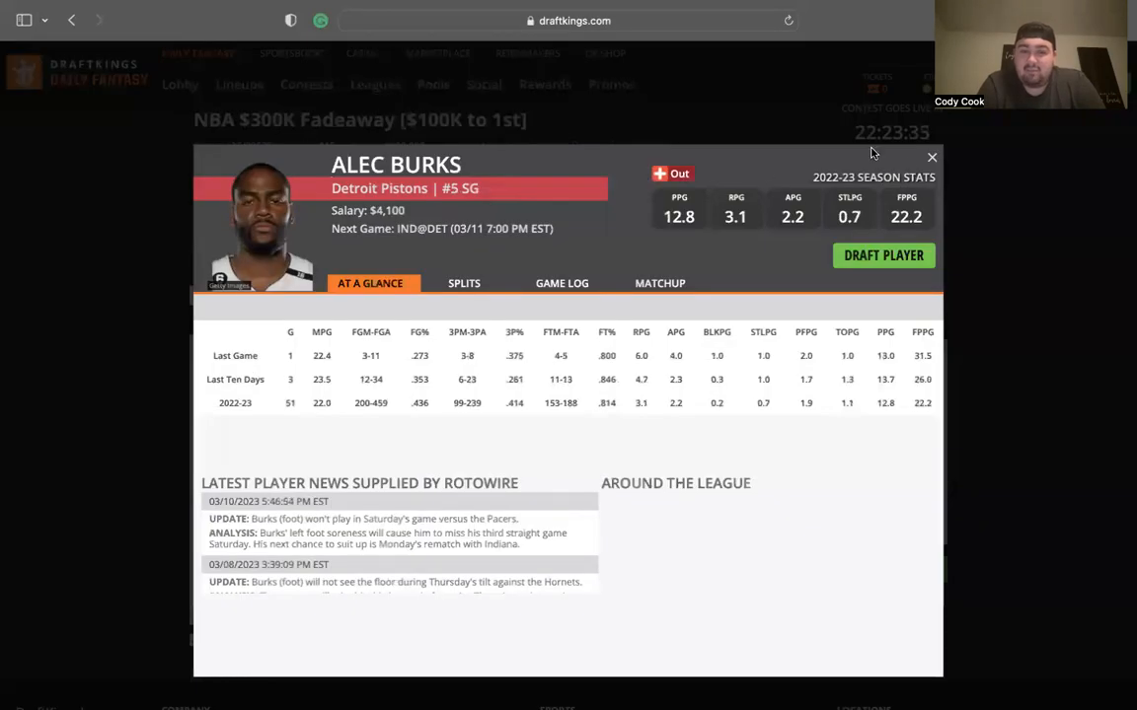
pyautogui.click(931, 157)
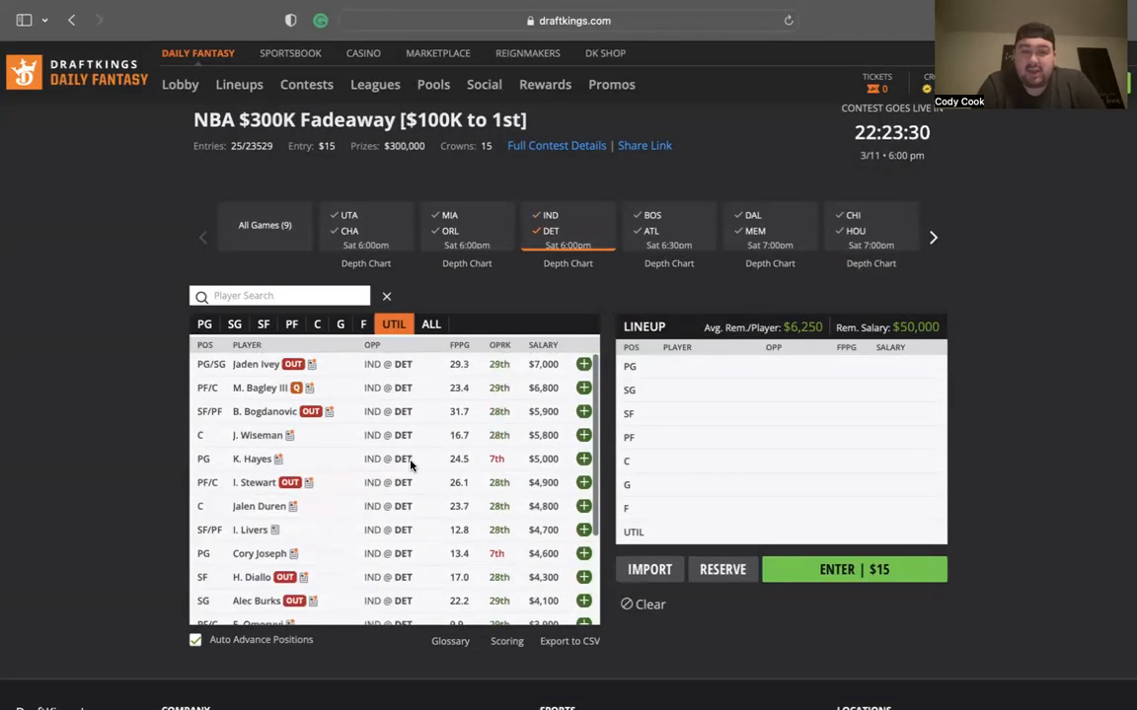
pyautogui.scroll(-3)
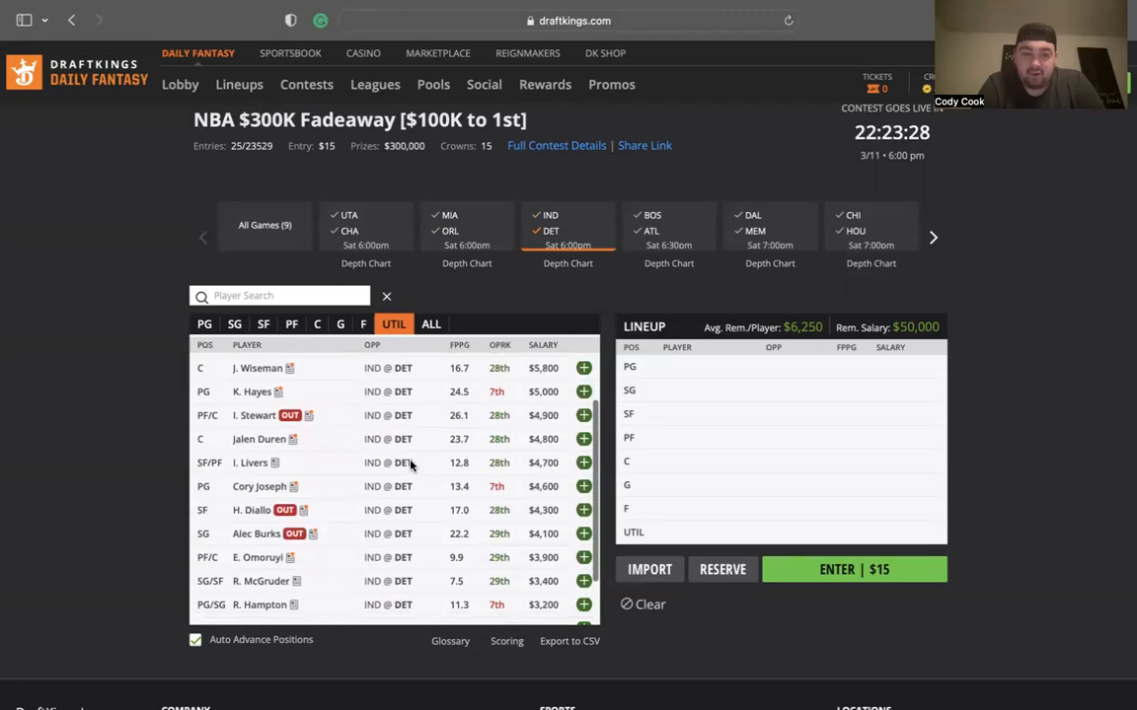
pyautogui.scroll(-3)
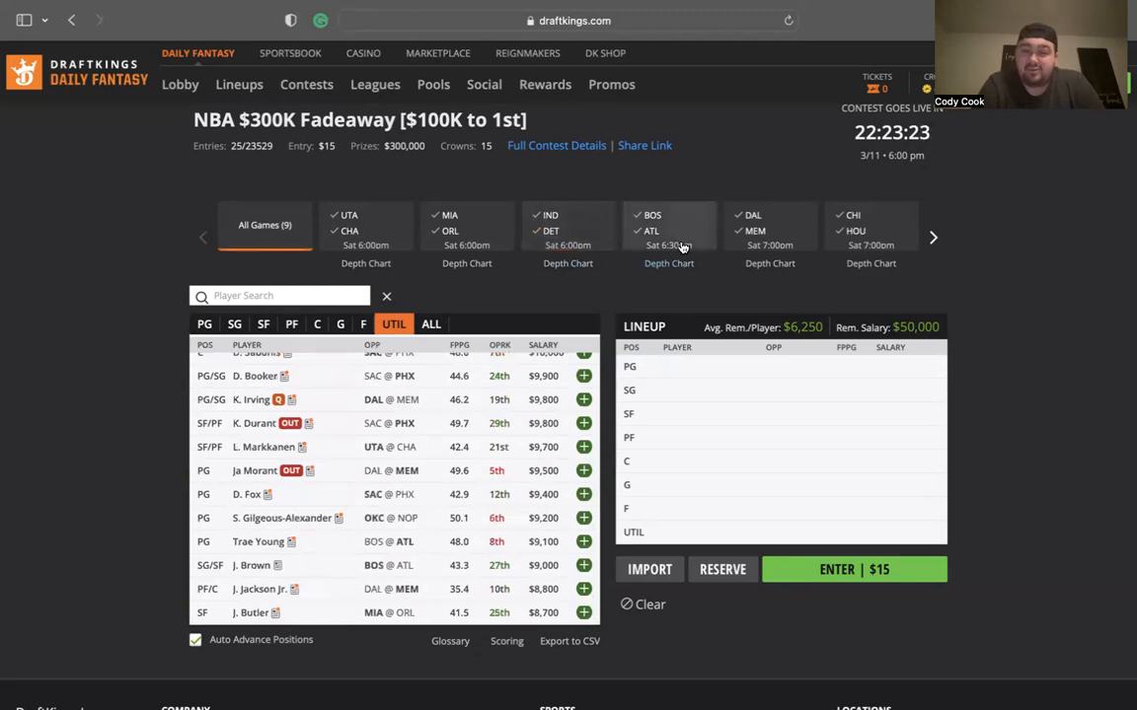
# Browse the Boston at Atlanta players, then switch the pool to Dallas at Memphis.
pyautogui.click(669, 229)
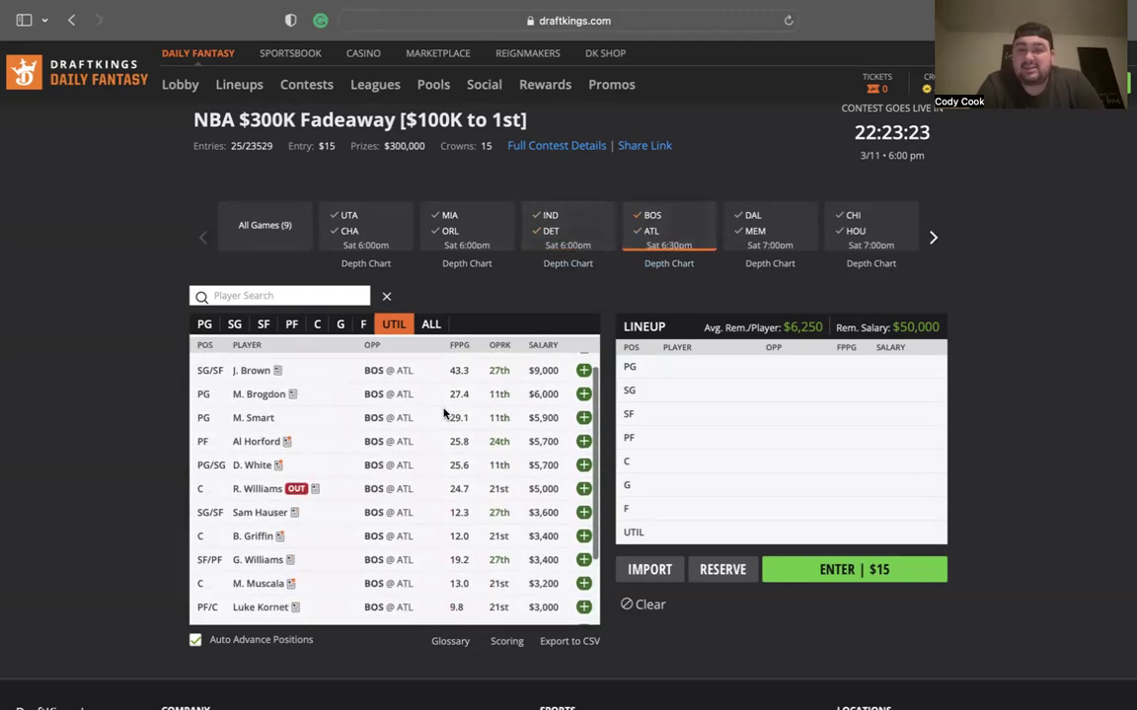
pyautogui.scroll(3)
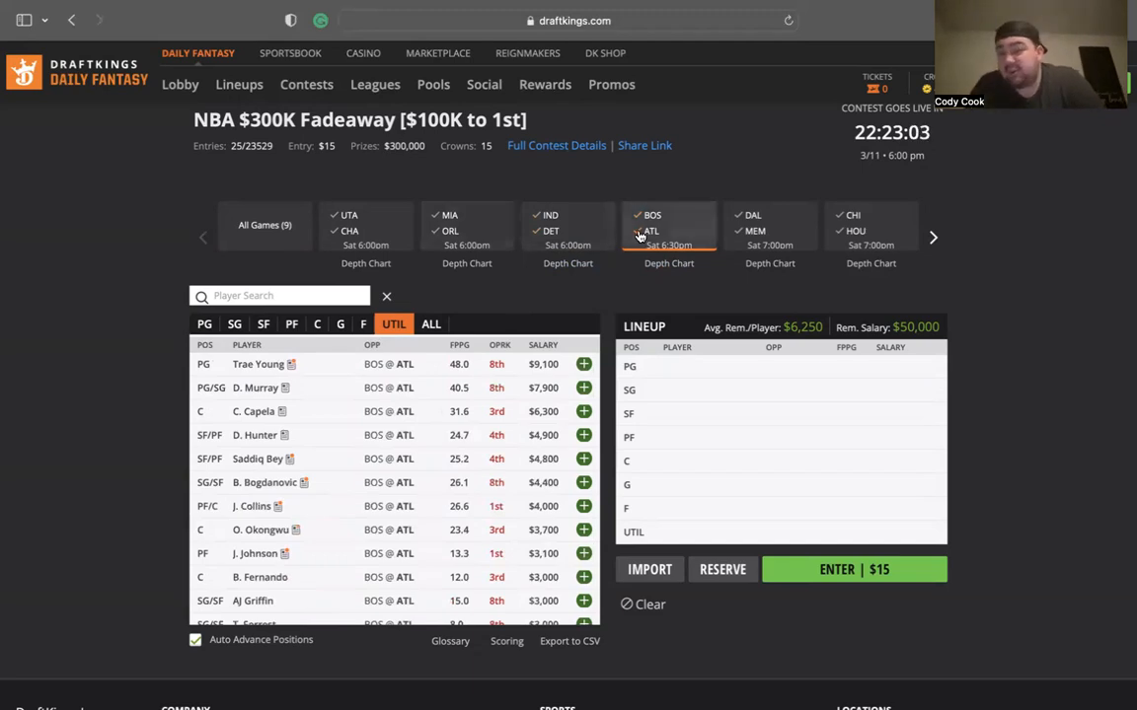
pyautogui.click(769, 227)
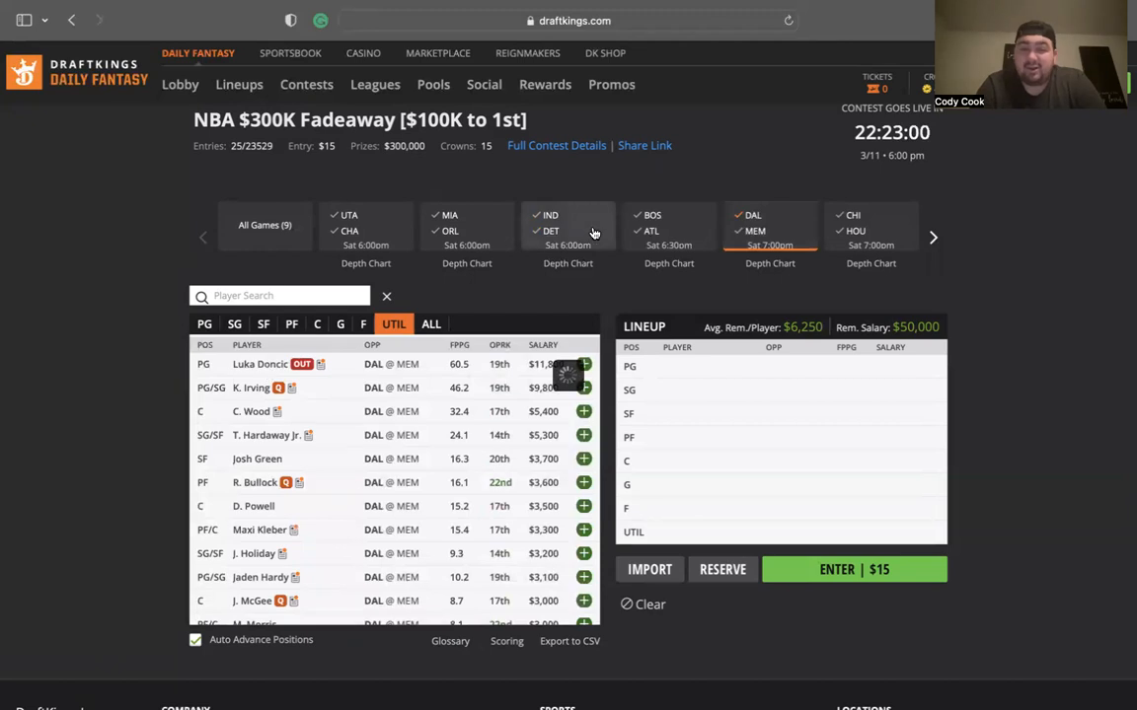
# Review Luka Doncic's card, then reset to all games and reselect the DAL @ MEM game.
pyautogui.click(259, 364)
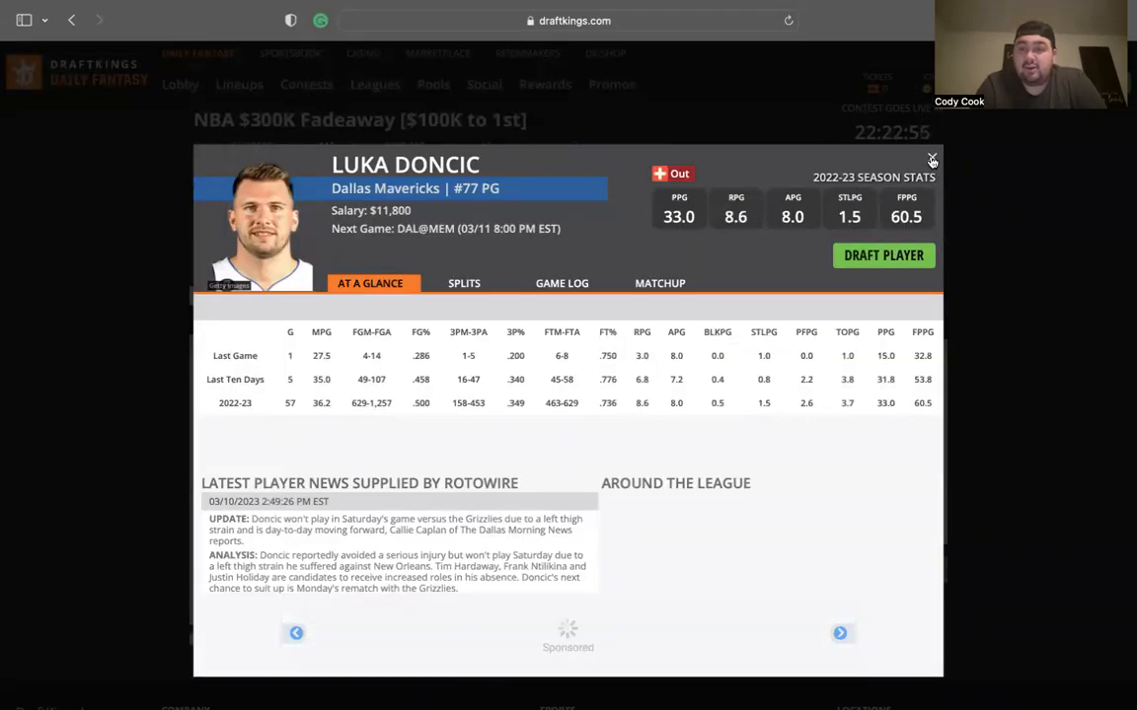
pyautogui.click(932, 160)
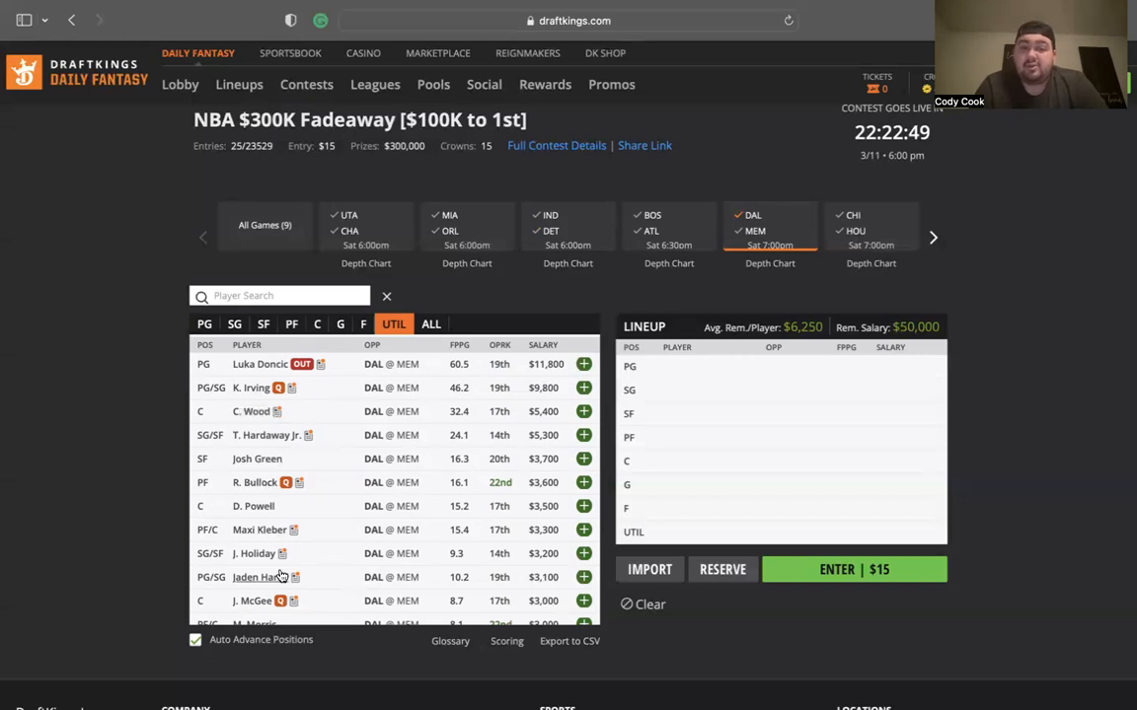
pyautogui.moveTo(258, 553)
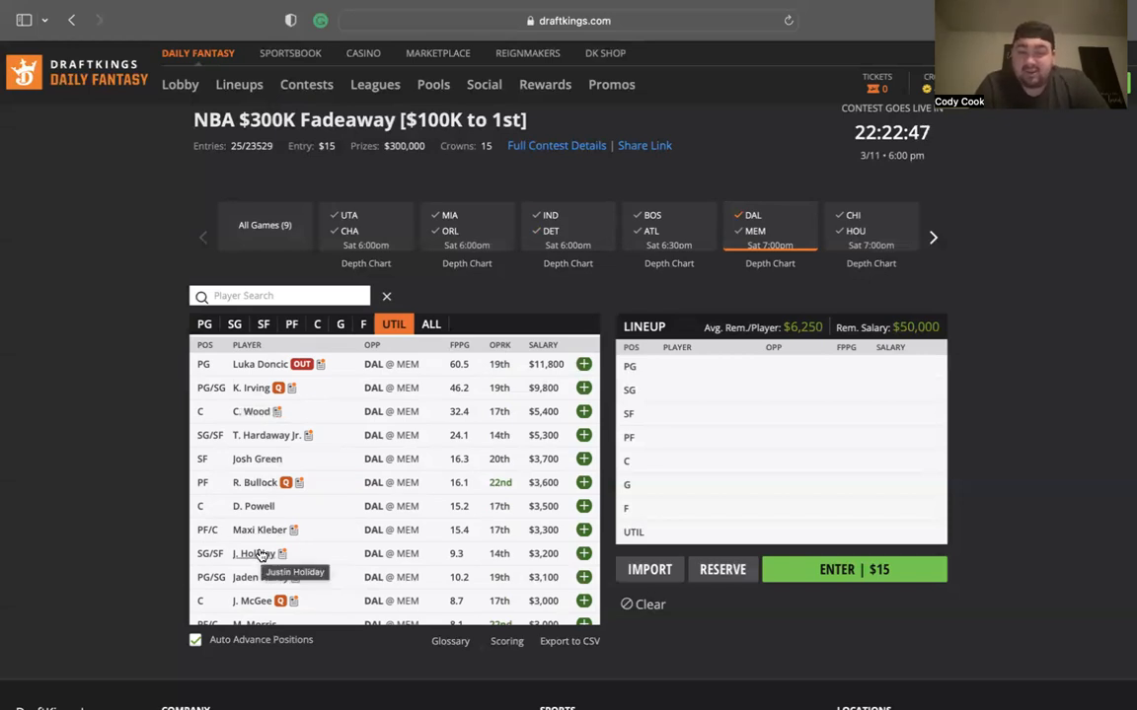
pyautogui.moveTo(258, 459)
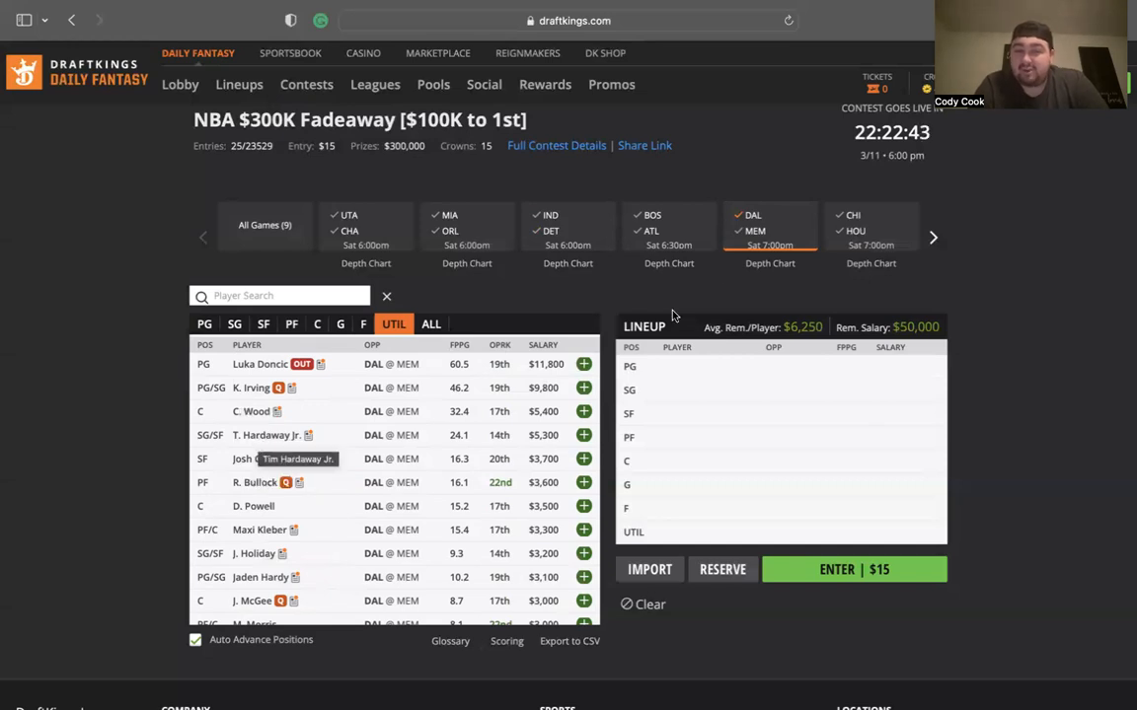
pyautogui.click(264, 225)
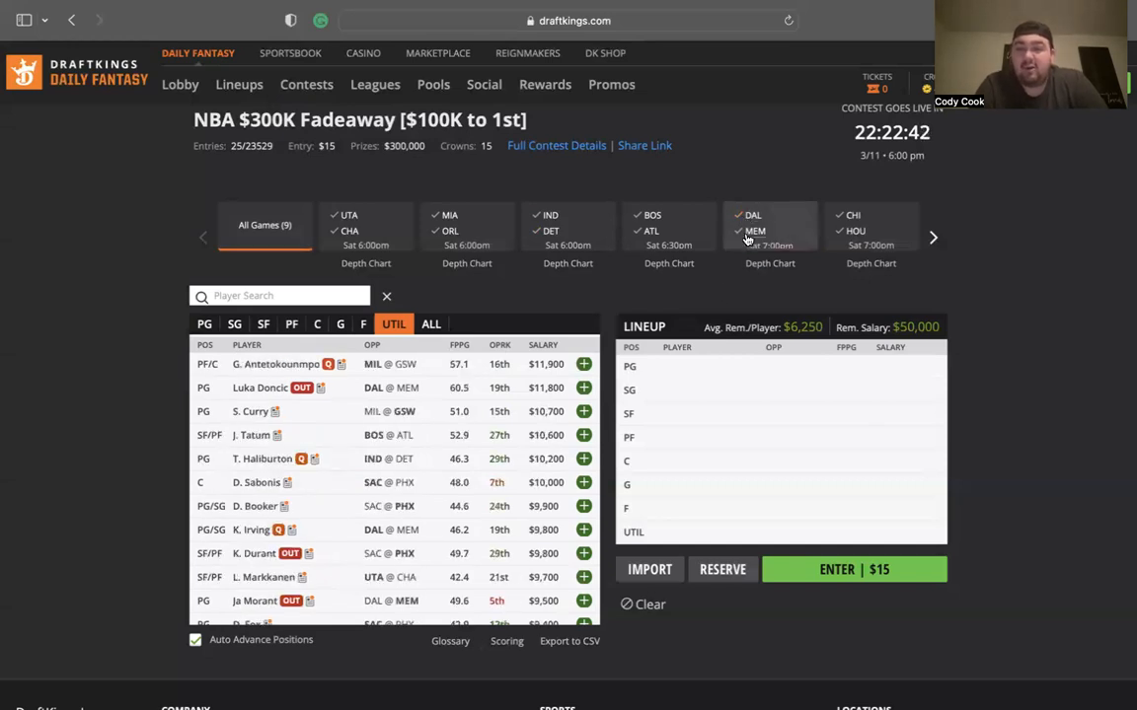
pyautogui.click(769, 231)
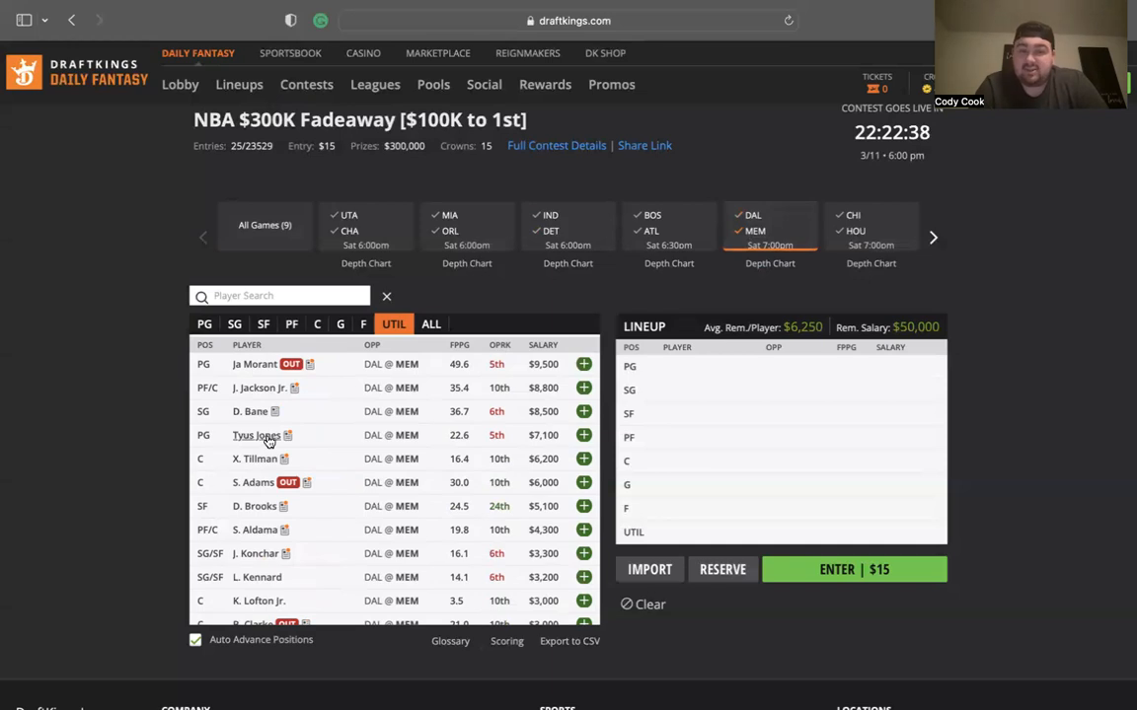
# Review Tyus Jones's game log, then show players from the Chicago–Houston game.
pyautogui.click(257, 435)
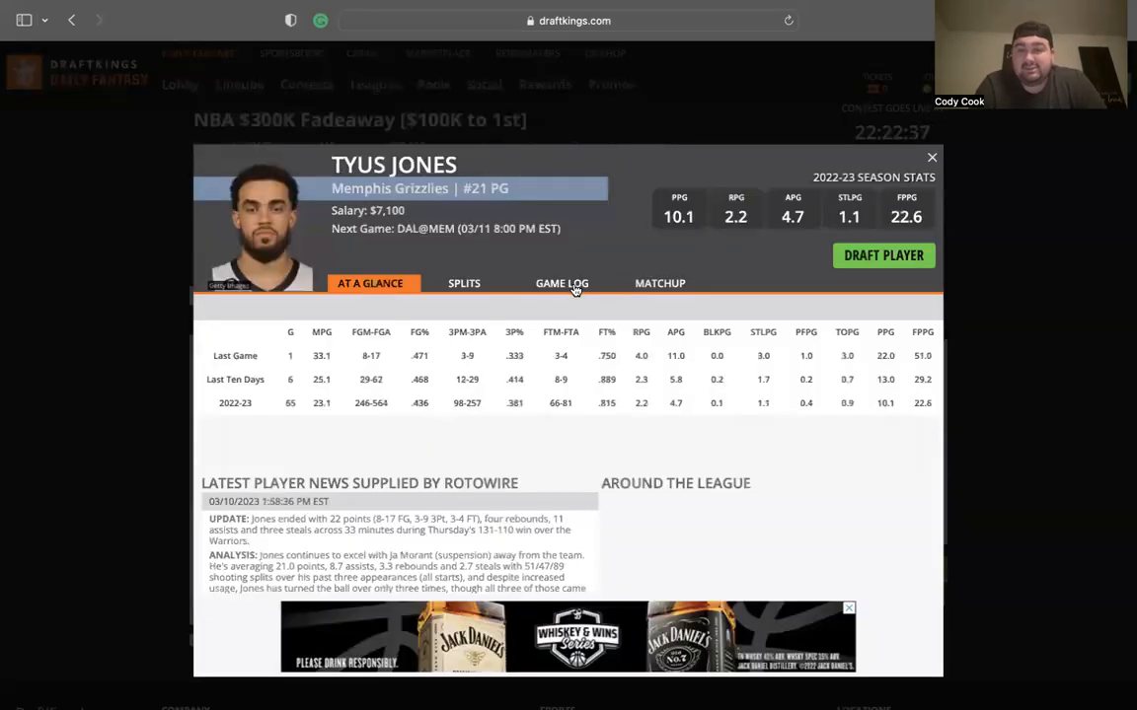
pyautogui.click(561, 283)
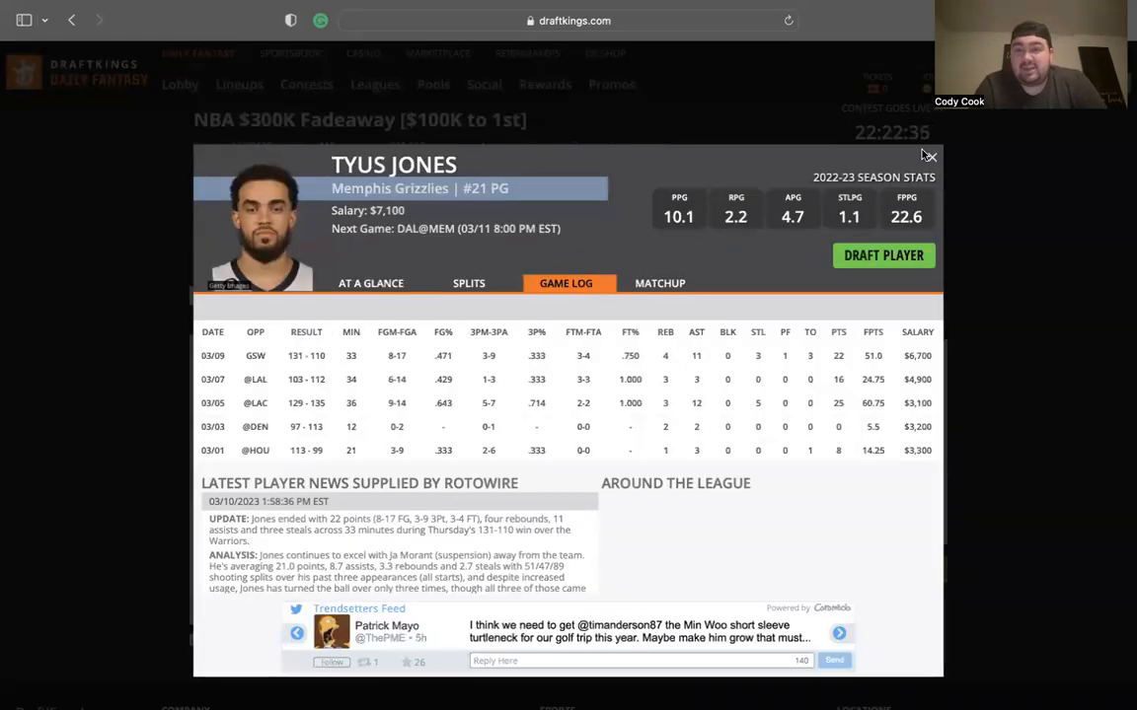
pyautogui.click(928, 156)
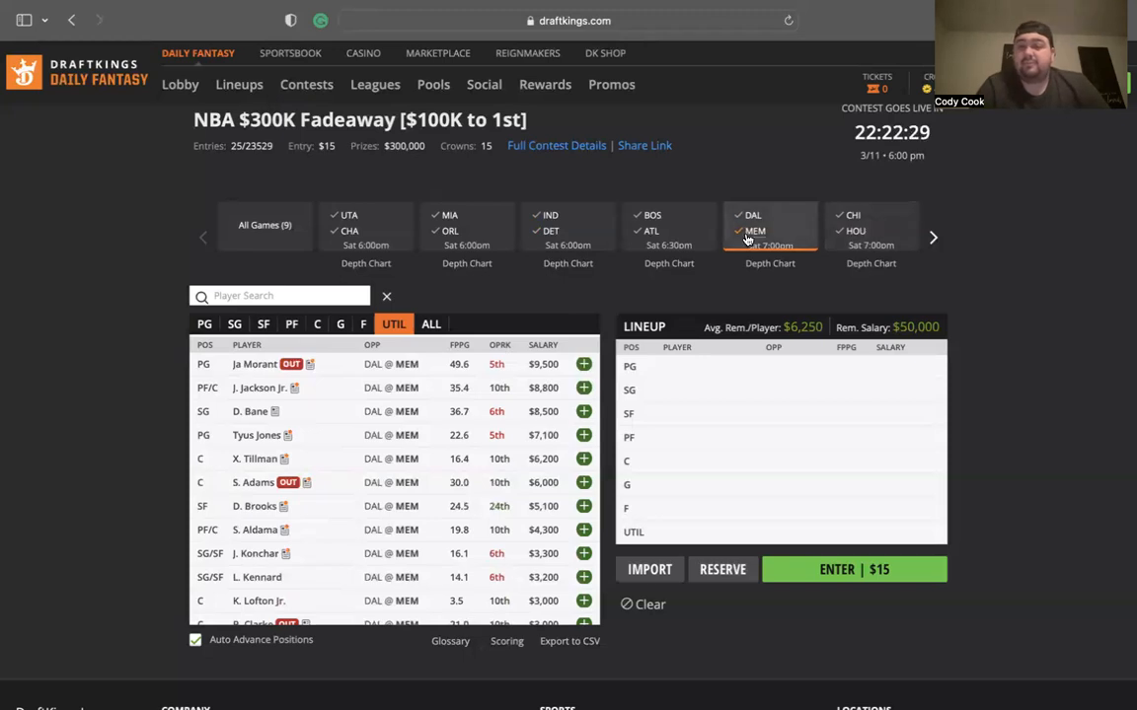
pyautogui.click(870, 230)
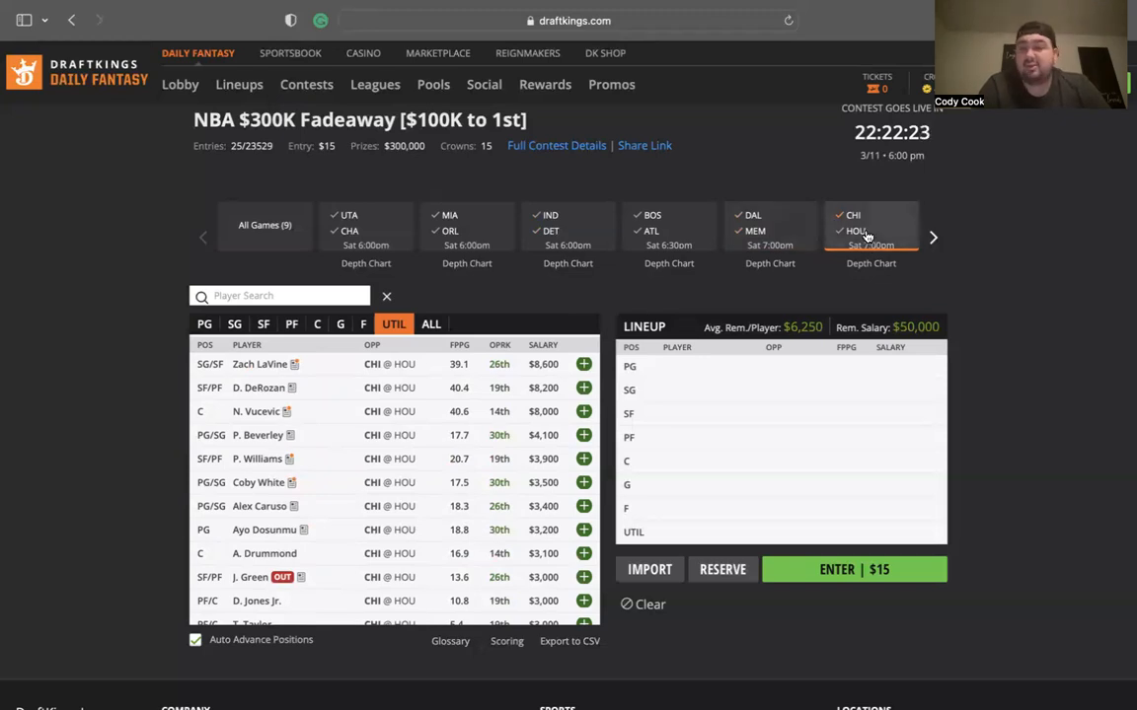
# Show the Houston players and review Daishen Nix's card and game log.
pyautogui.click(870, 230)
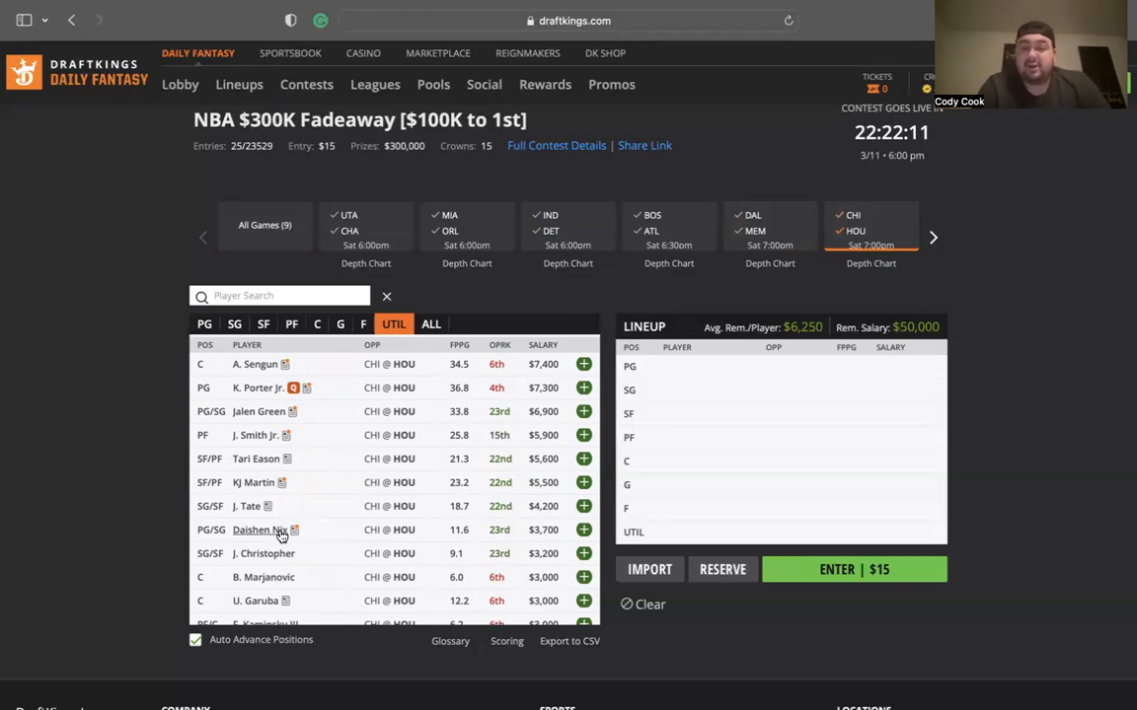
pyautogui.click(261, 530)
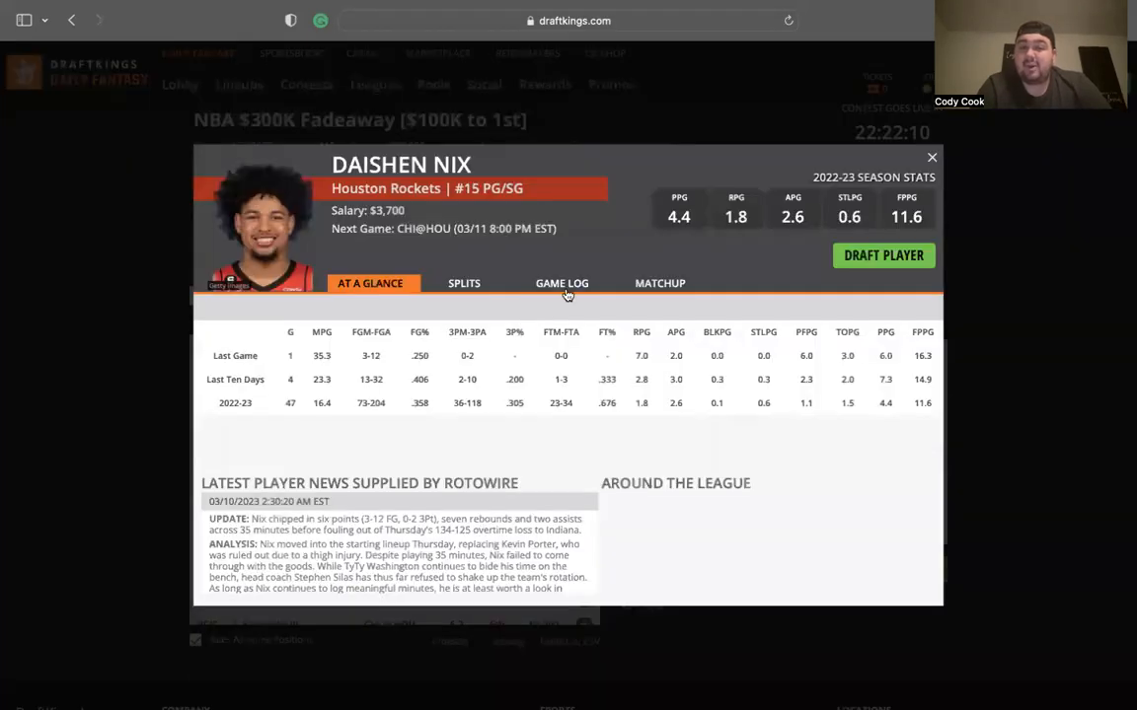
pyautogui.click(565, 283)
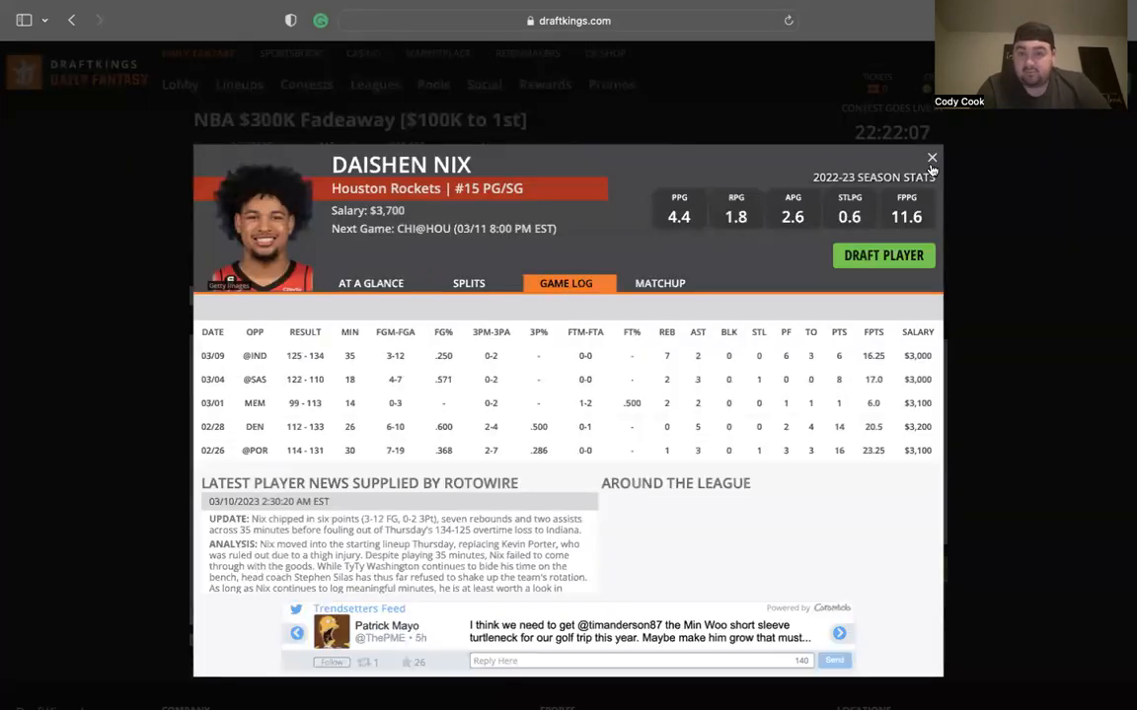
pyautogui.click(931, 158)
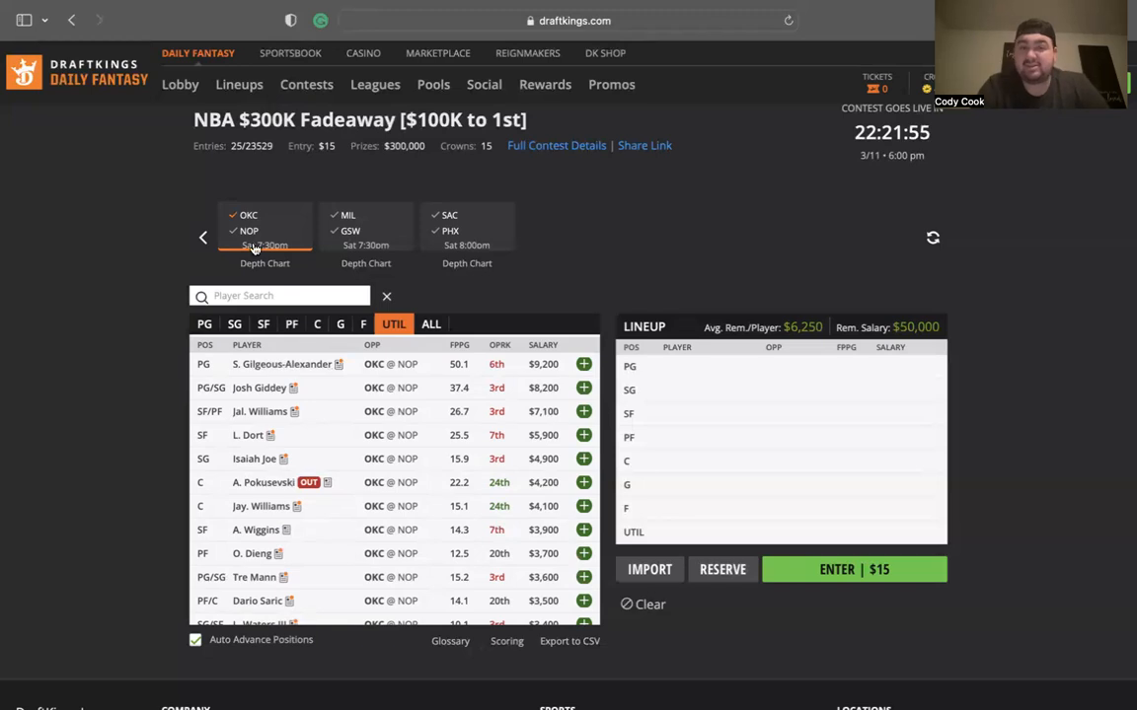
# Show the New Orleans players, then the Milwaukee–Golden State game players.
pyautogui.click(248, 231)
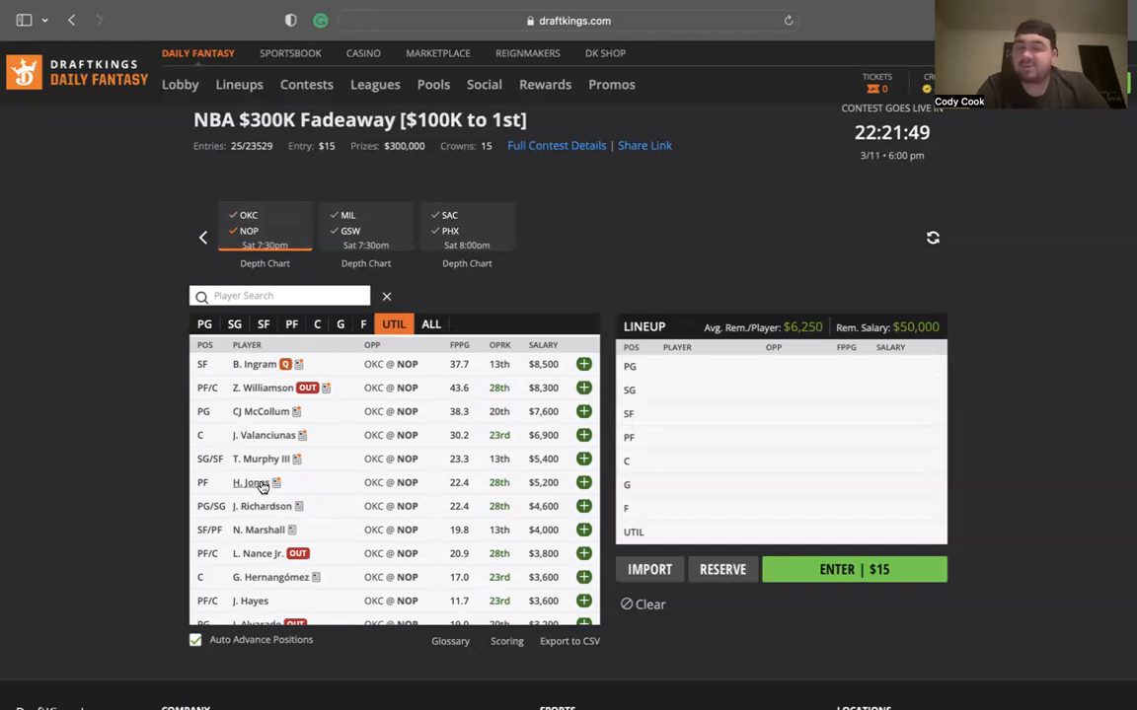
pyautogui.moveTo(269, 545)
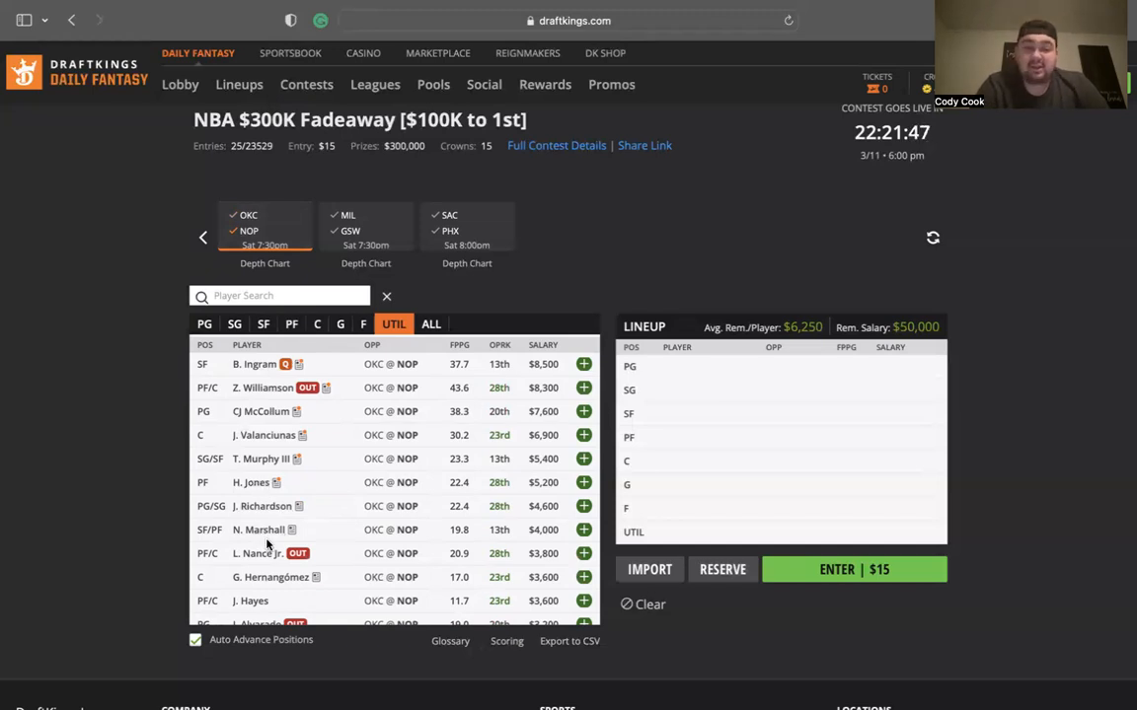
pyautogui.moveTo(333, 375)
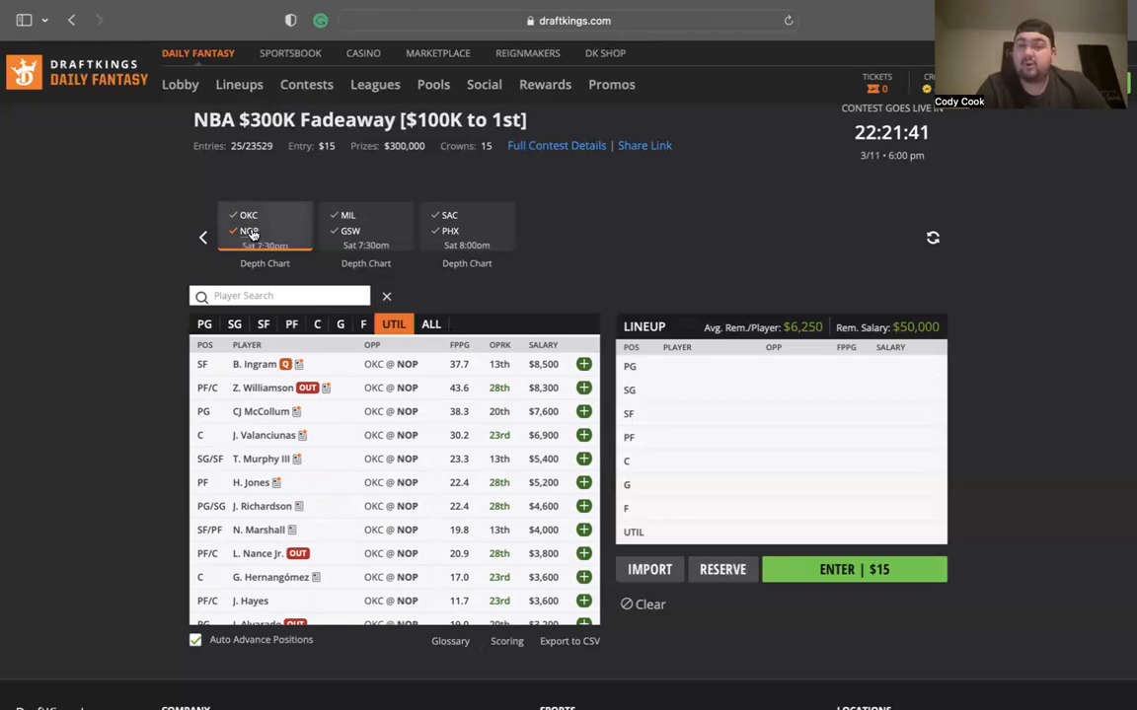
pyautogui.click(366, 230)
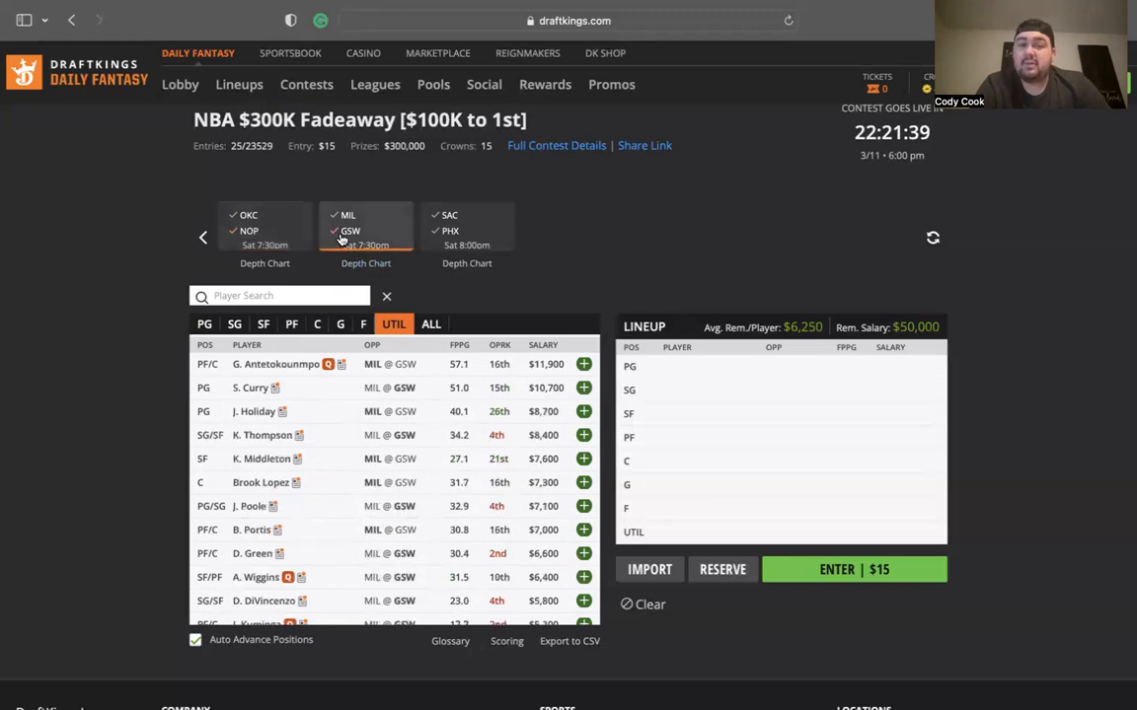
# Review Antetokounmpo's and Jae Crowder's cards, view Golden State, then show Sacramento players.
pyautogui.click(276, 364)
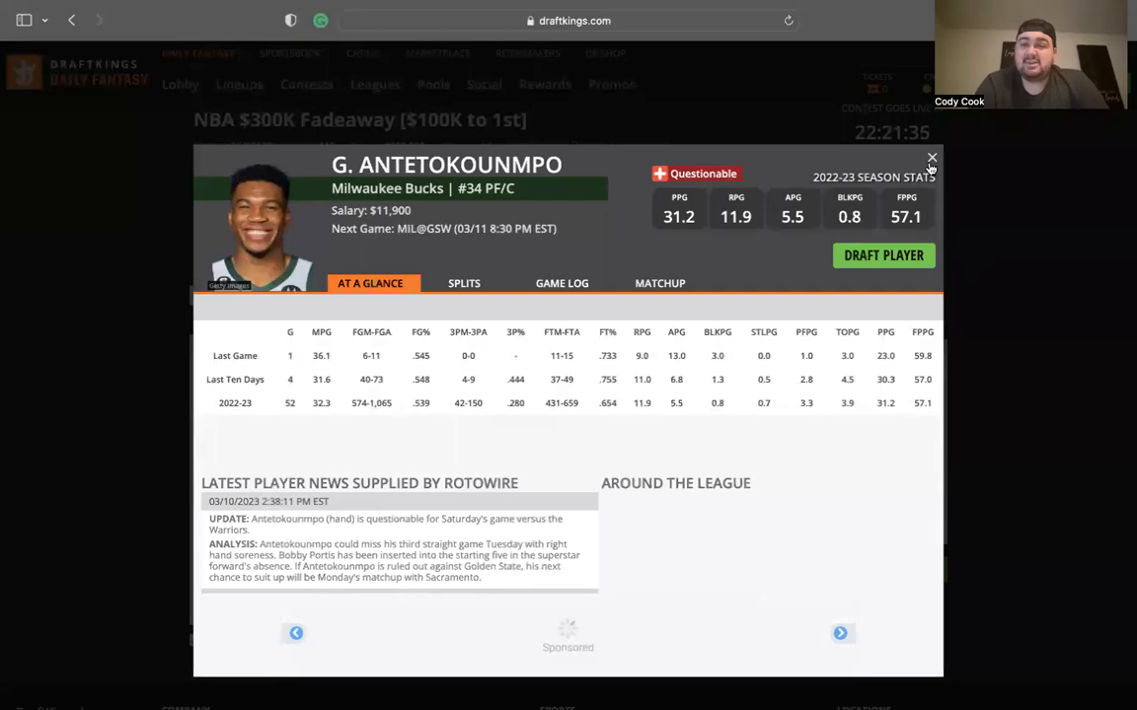
pyautogui.click(930, 158)
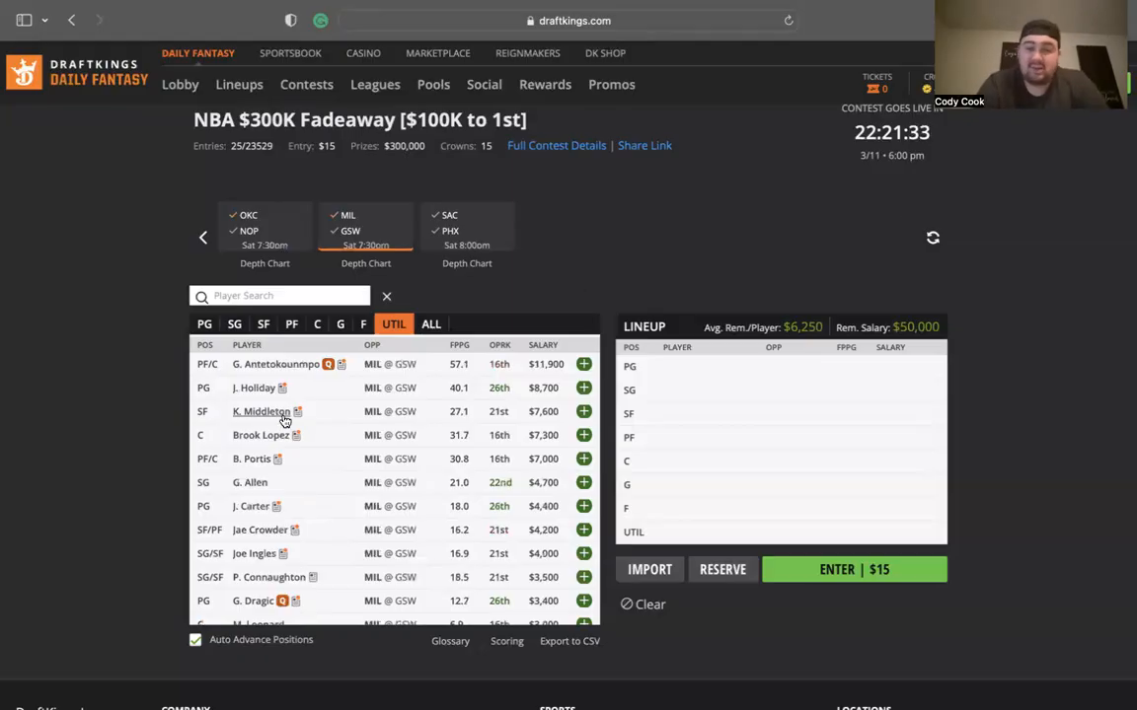
pyautogui.moveTo(276, 457)
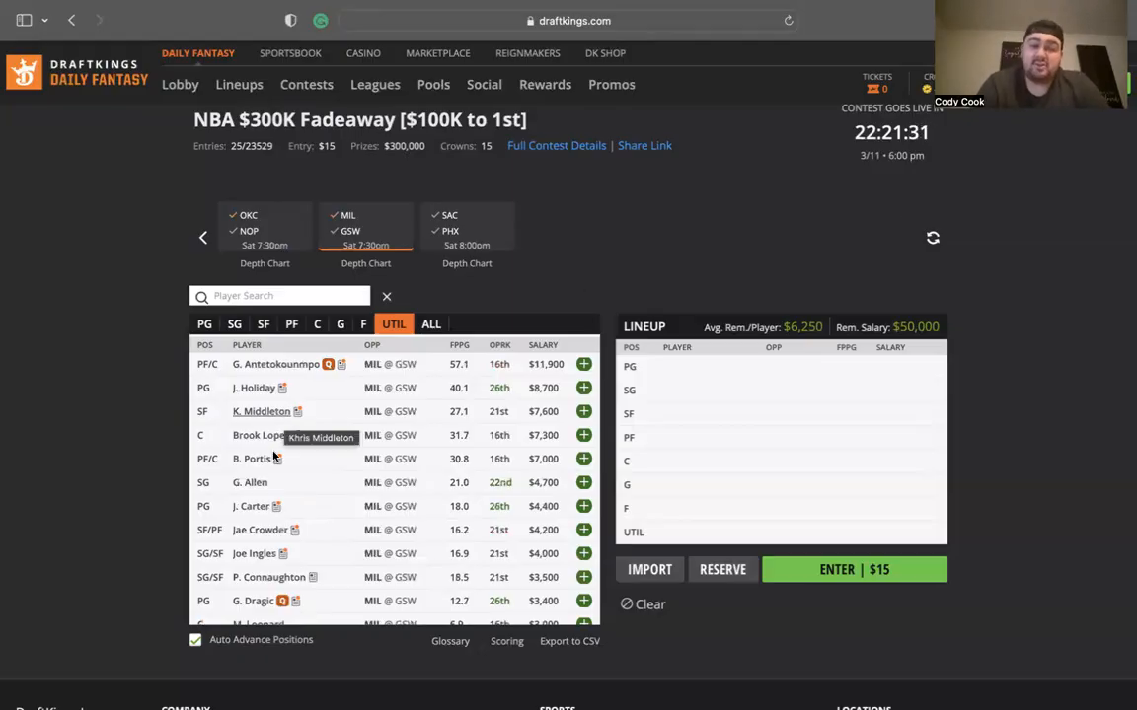
pyautogui.click(258, 530)
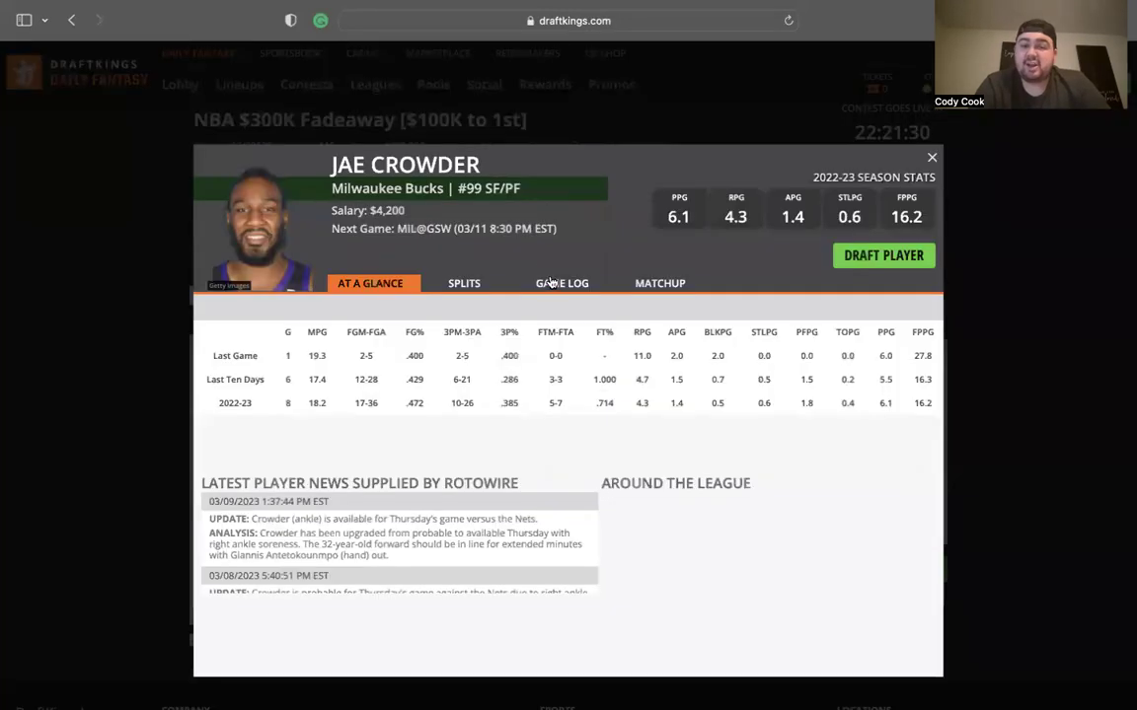
pyautogui.click(562, 283)
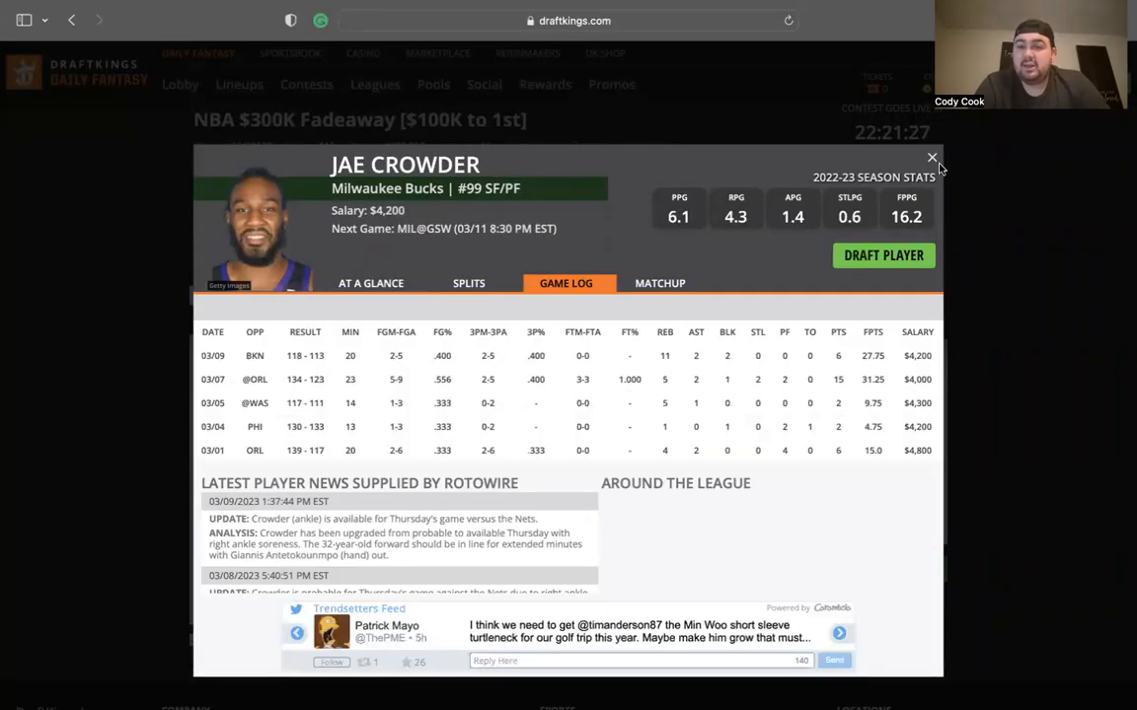
pyautogui.click(930, 158)
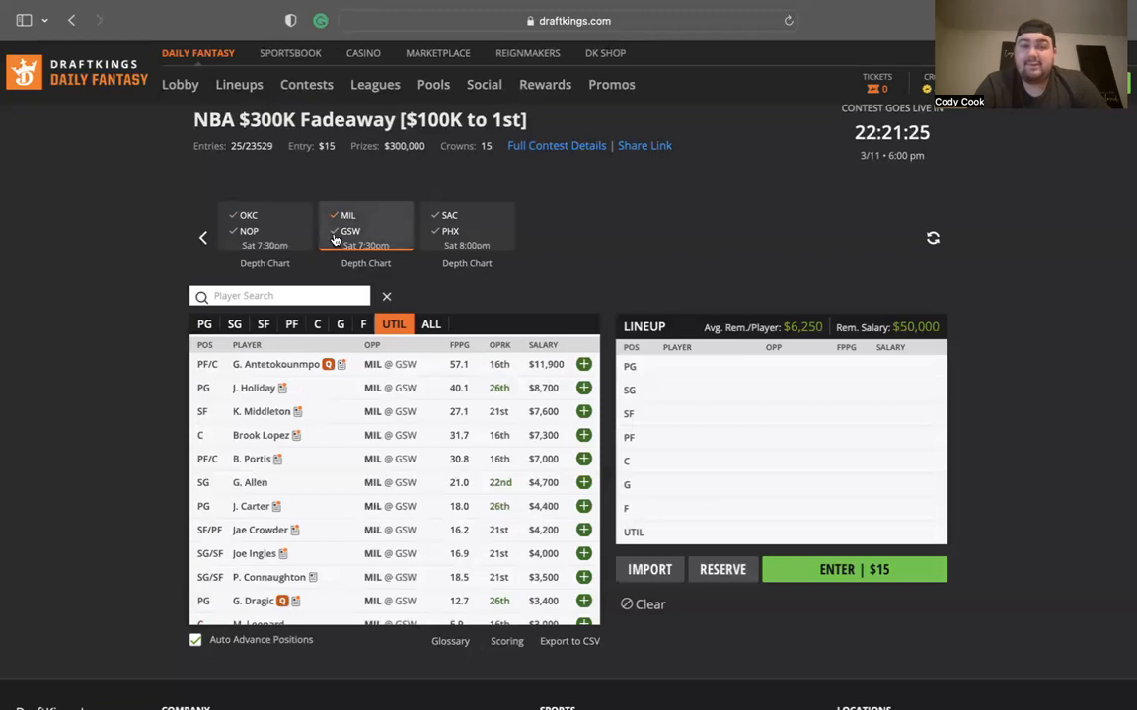
pyautogui.click(366, 222)
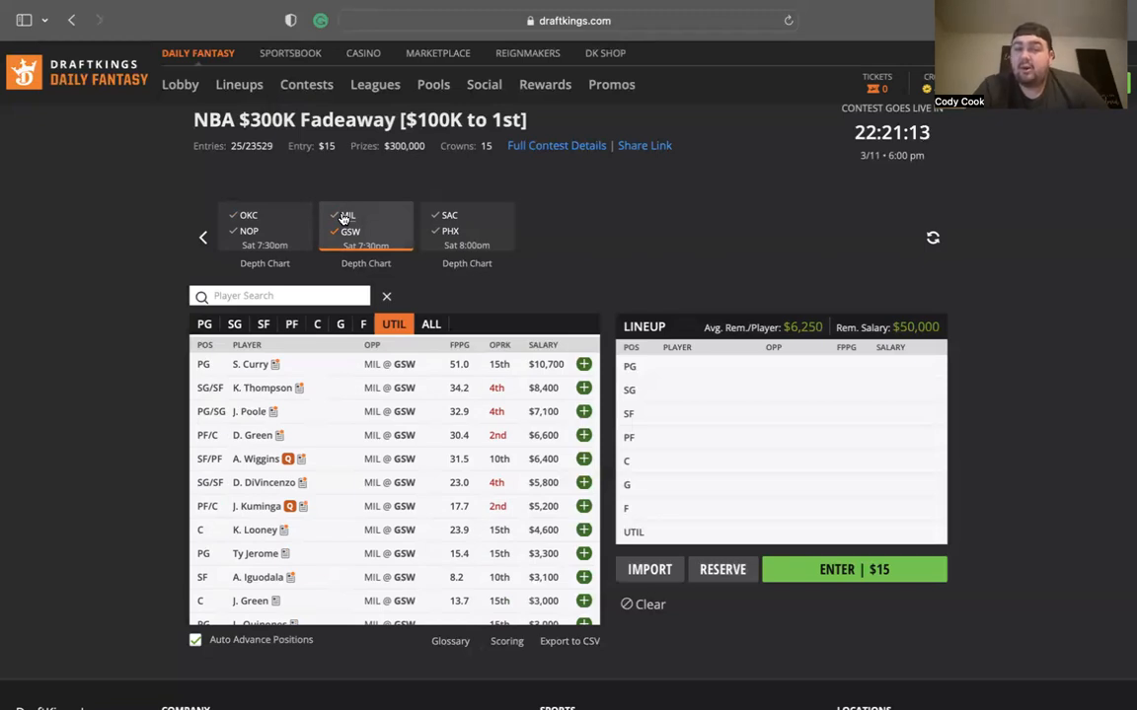
pyautogui.click(467, 229)
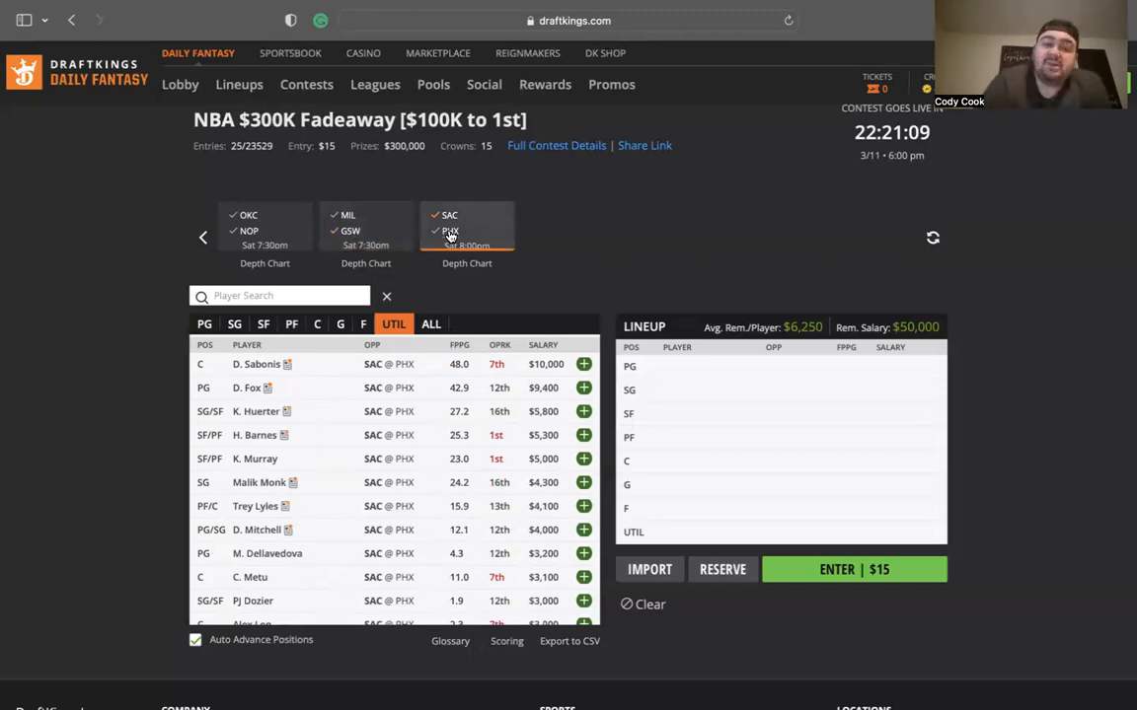
pyautogui.moveTo(249, 392)
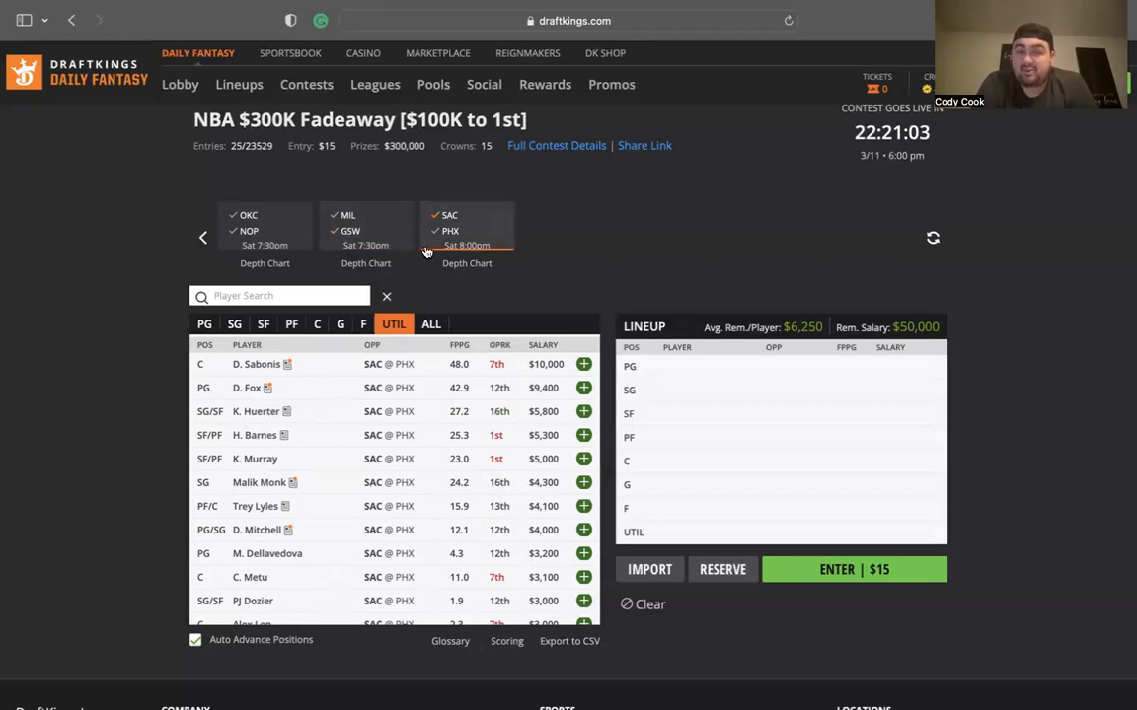
# Switch the SAC @ PHX game view to the Phoenix players.
pyautogui.click(450, 231)
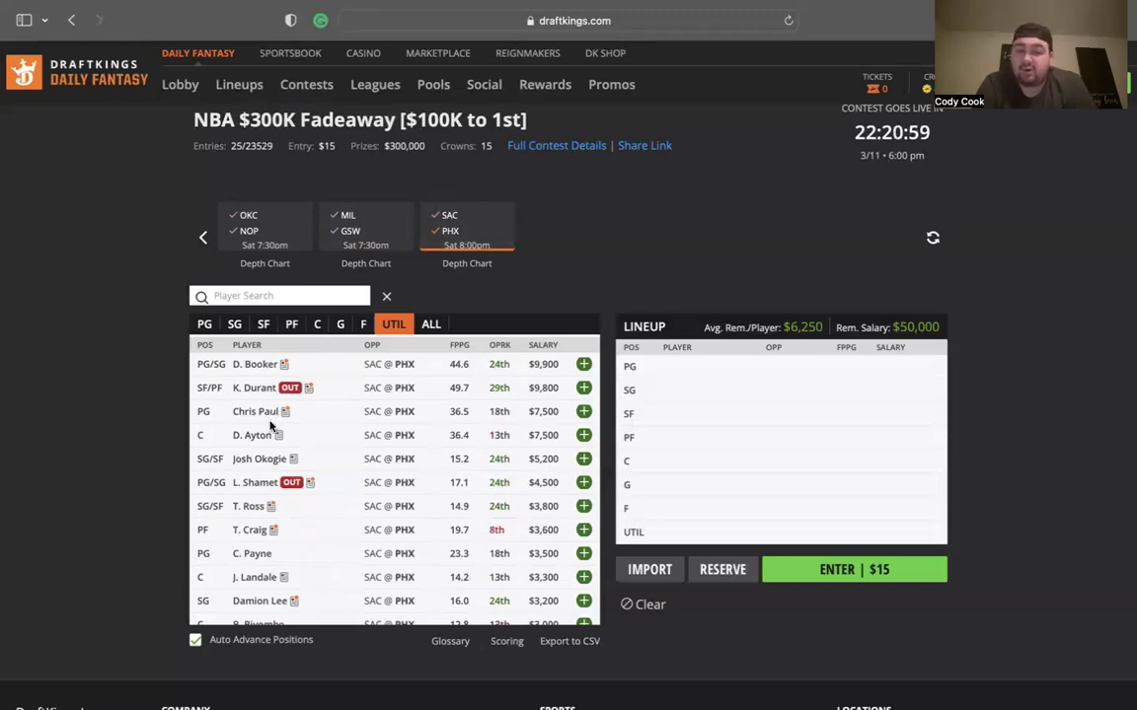
pyautogui.moveTo(259, 458)
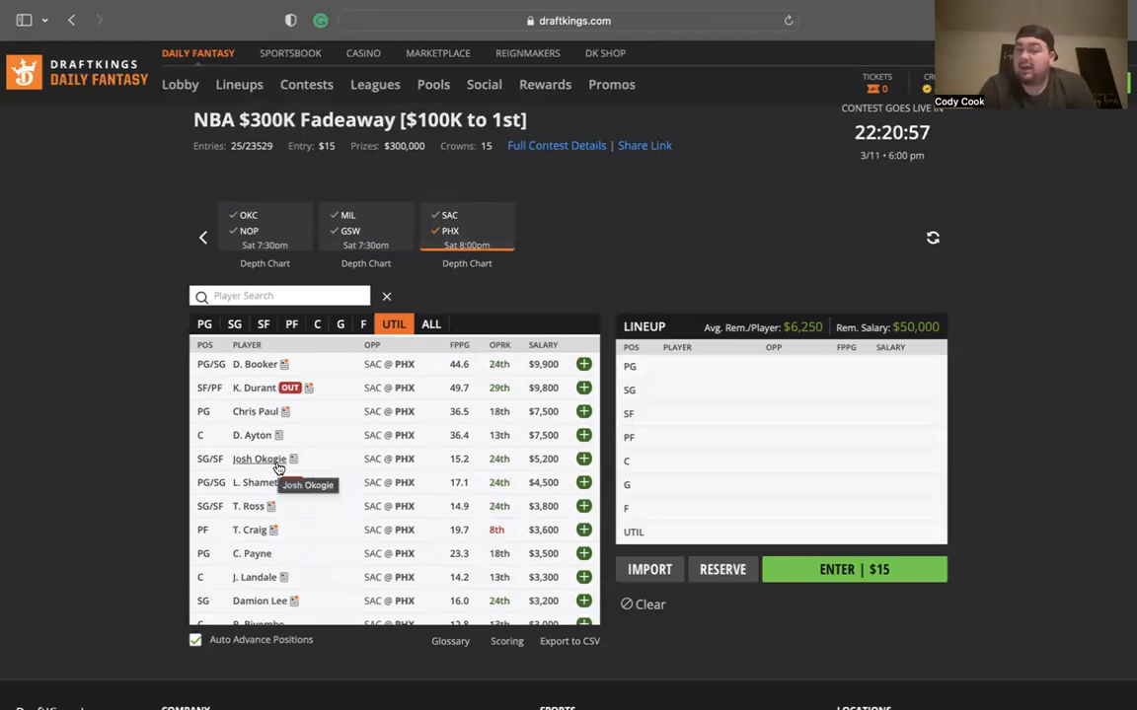